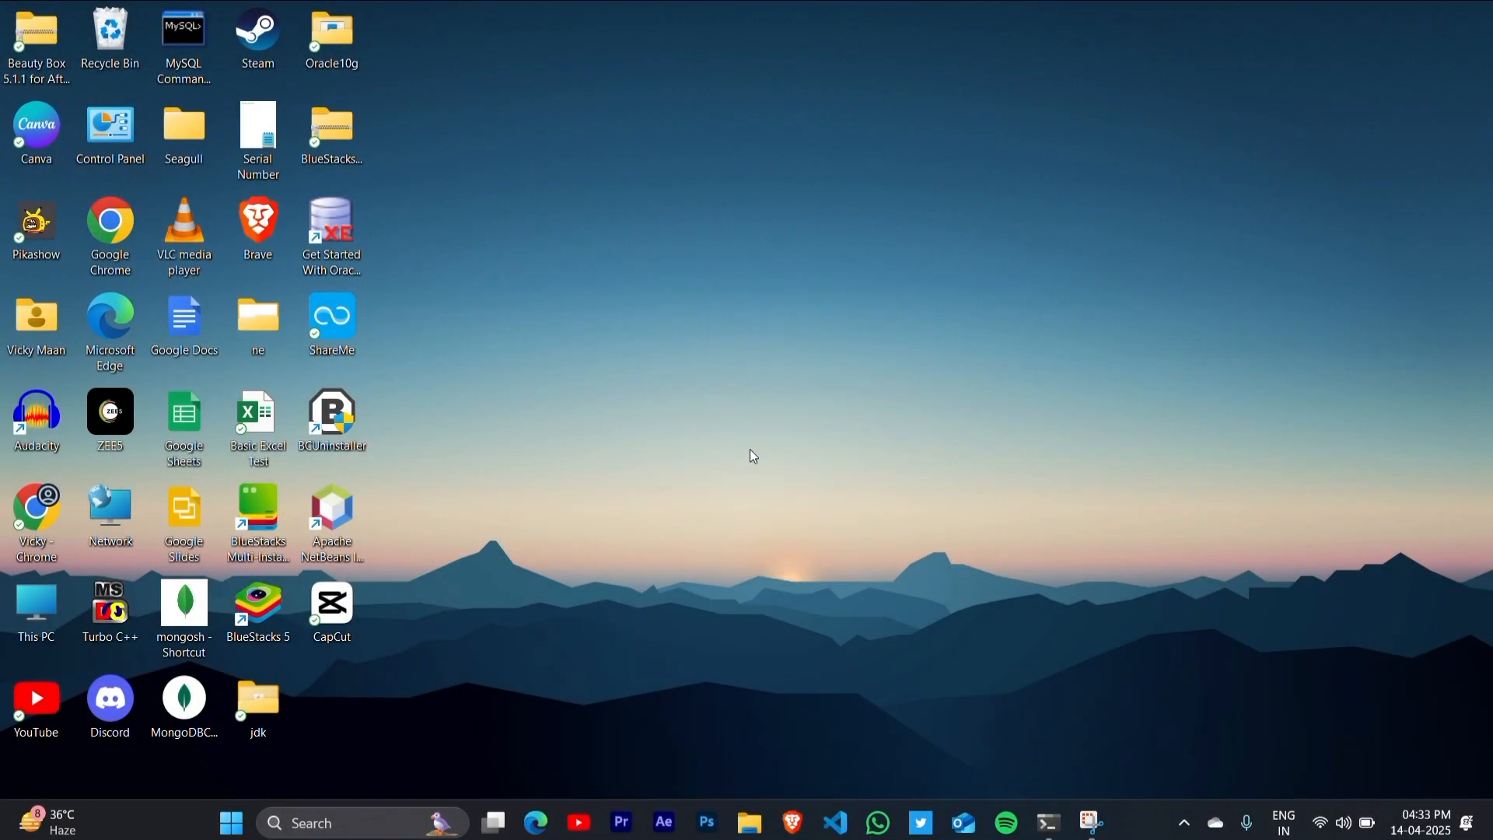
pyautogui.moveTo(118, 540)
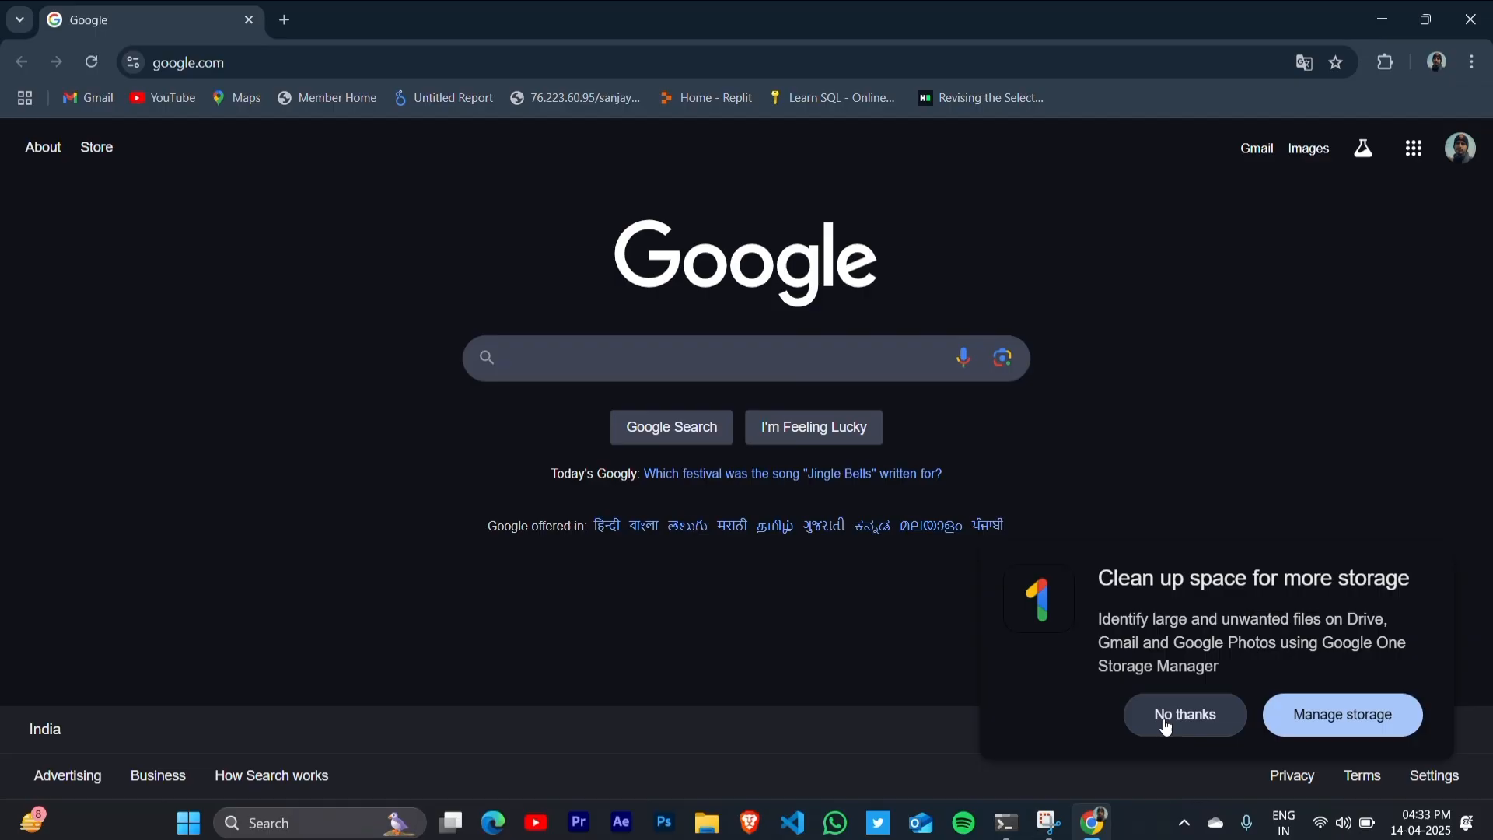
# Step: Search Google for 'books.com' and follow the Google Books result
pyautogui.write('b')
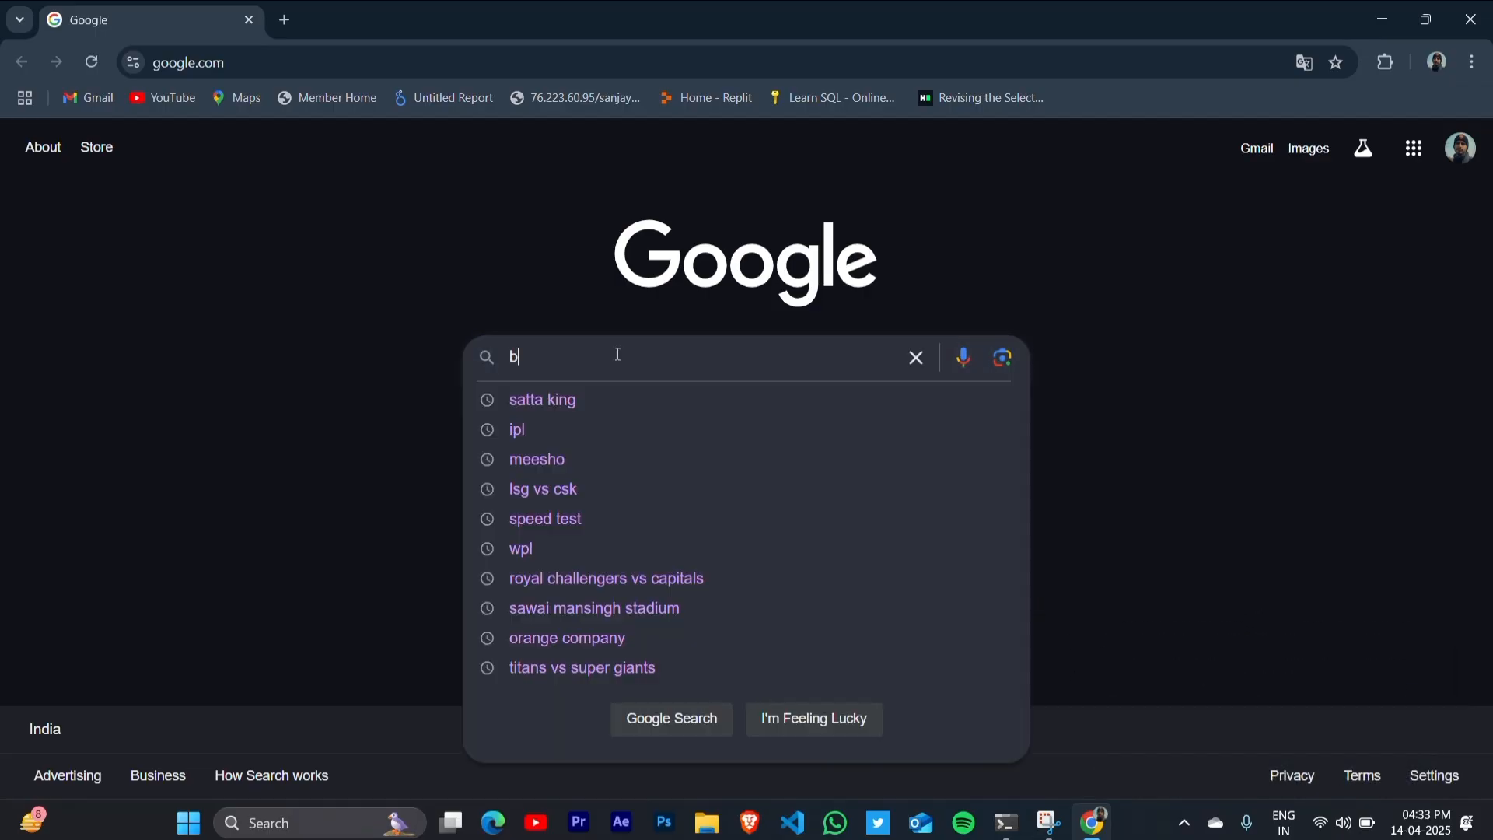
pyautogui.write('ooks.c')
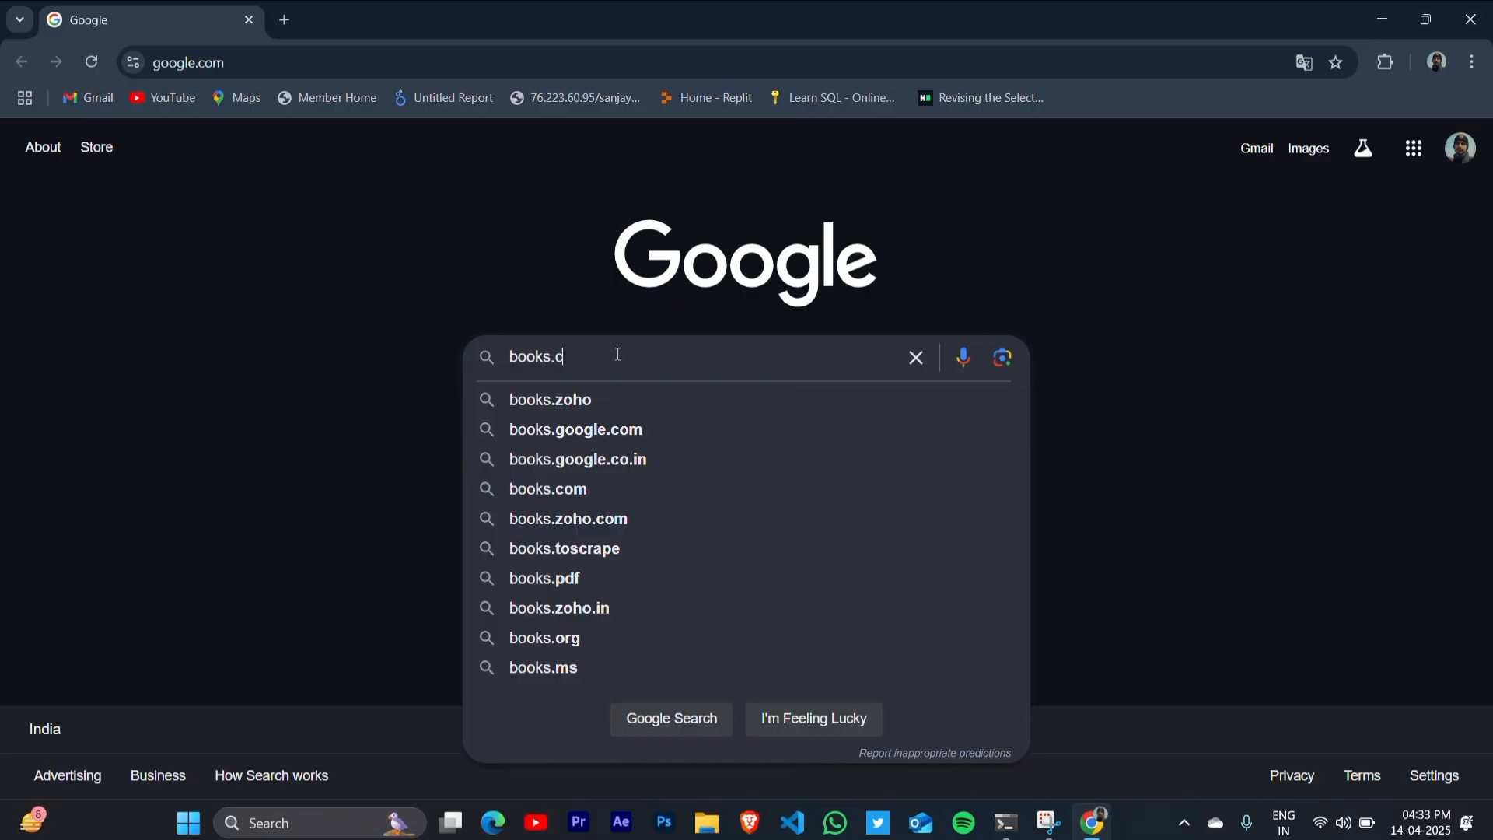
pyautogui.write('om')
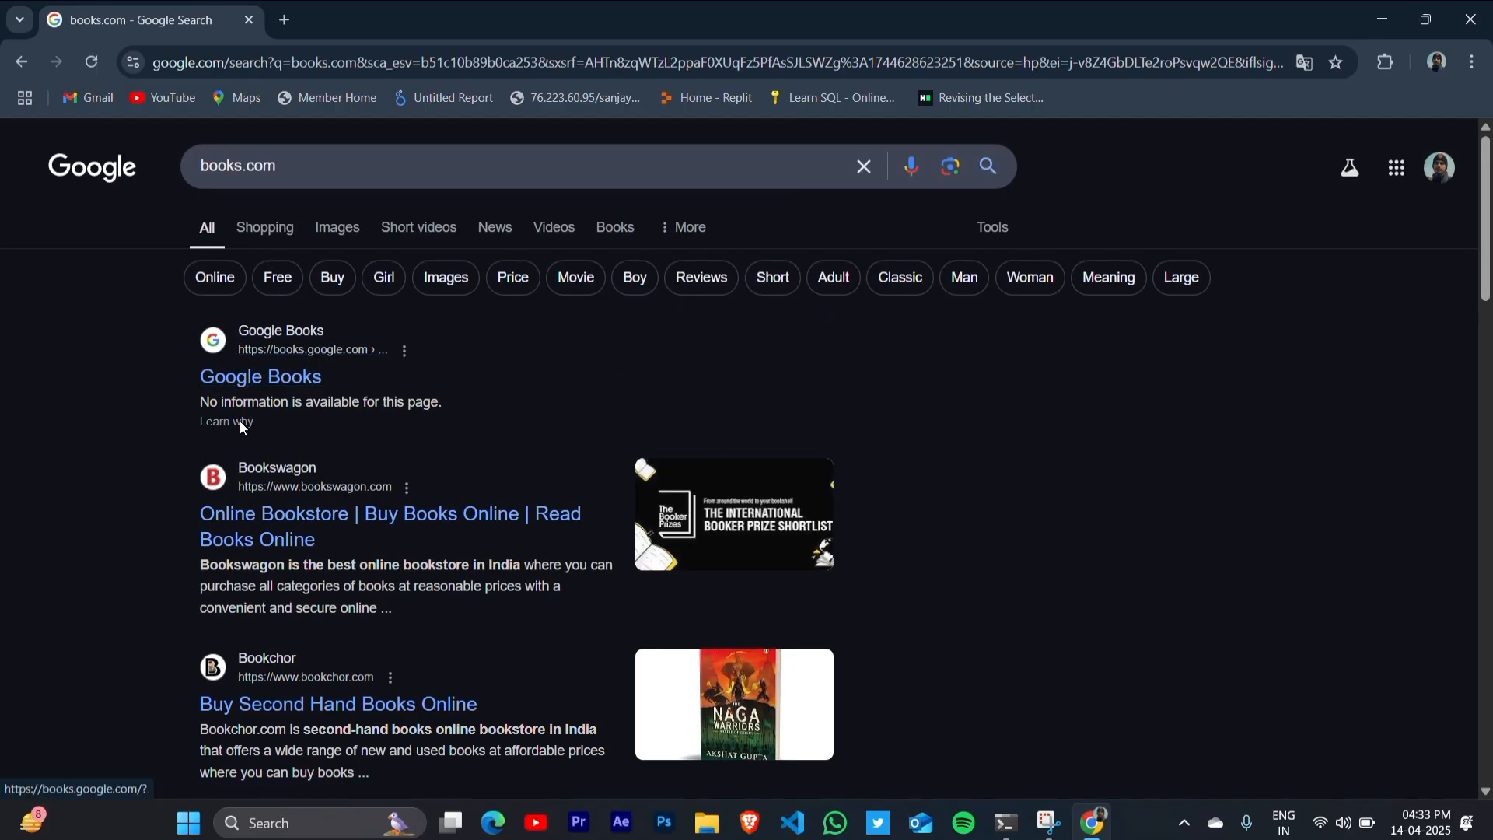
pyautogui.moveTo(259, 378)
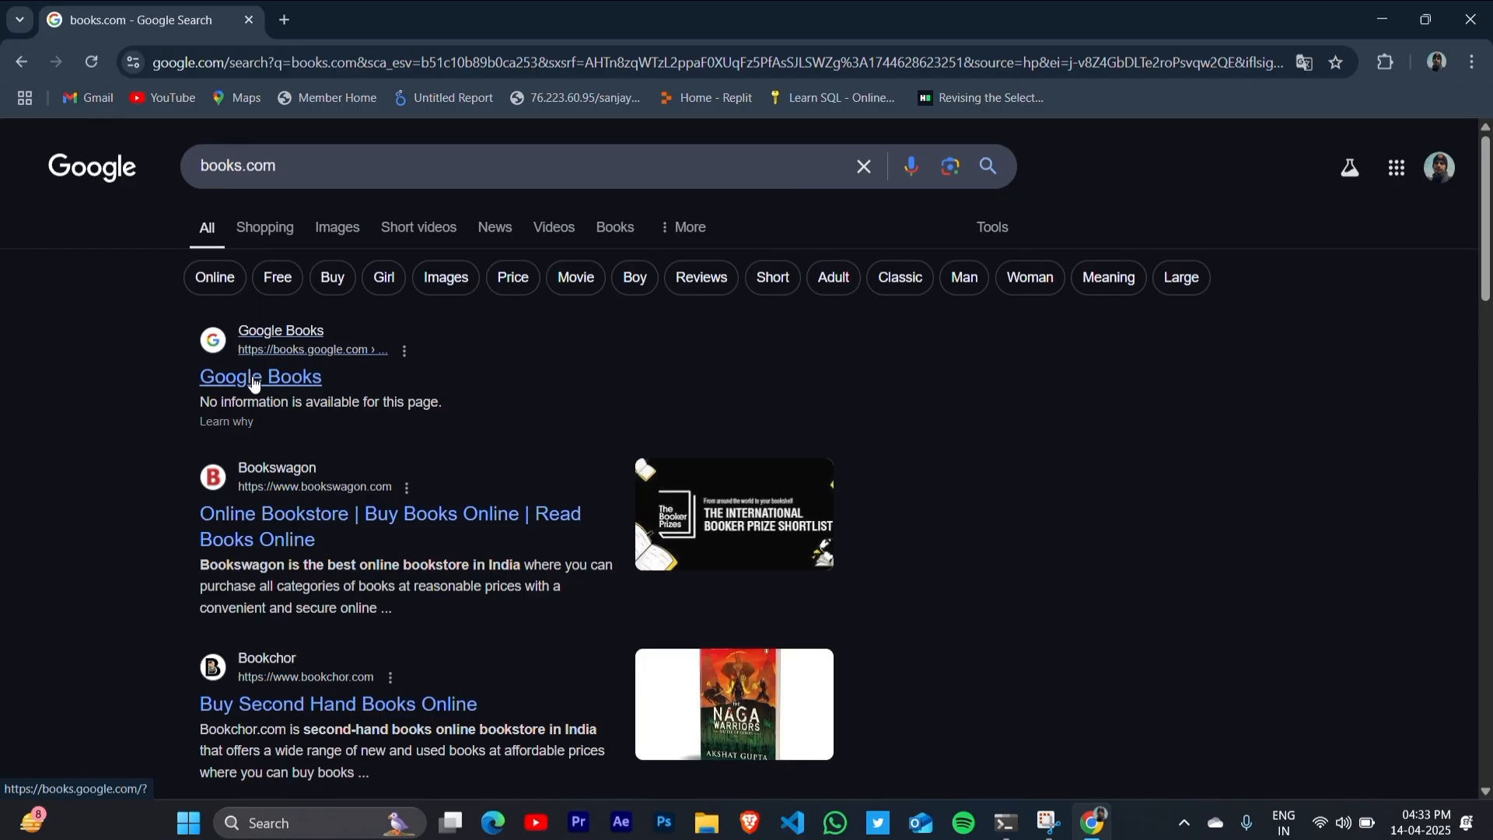
pyautogui.moveTo(276, 378)
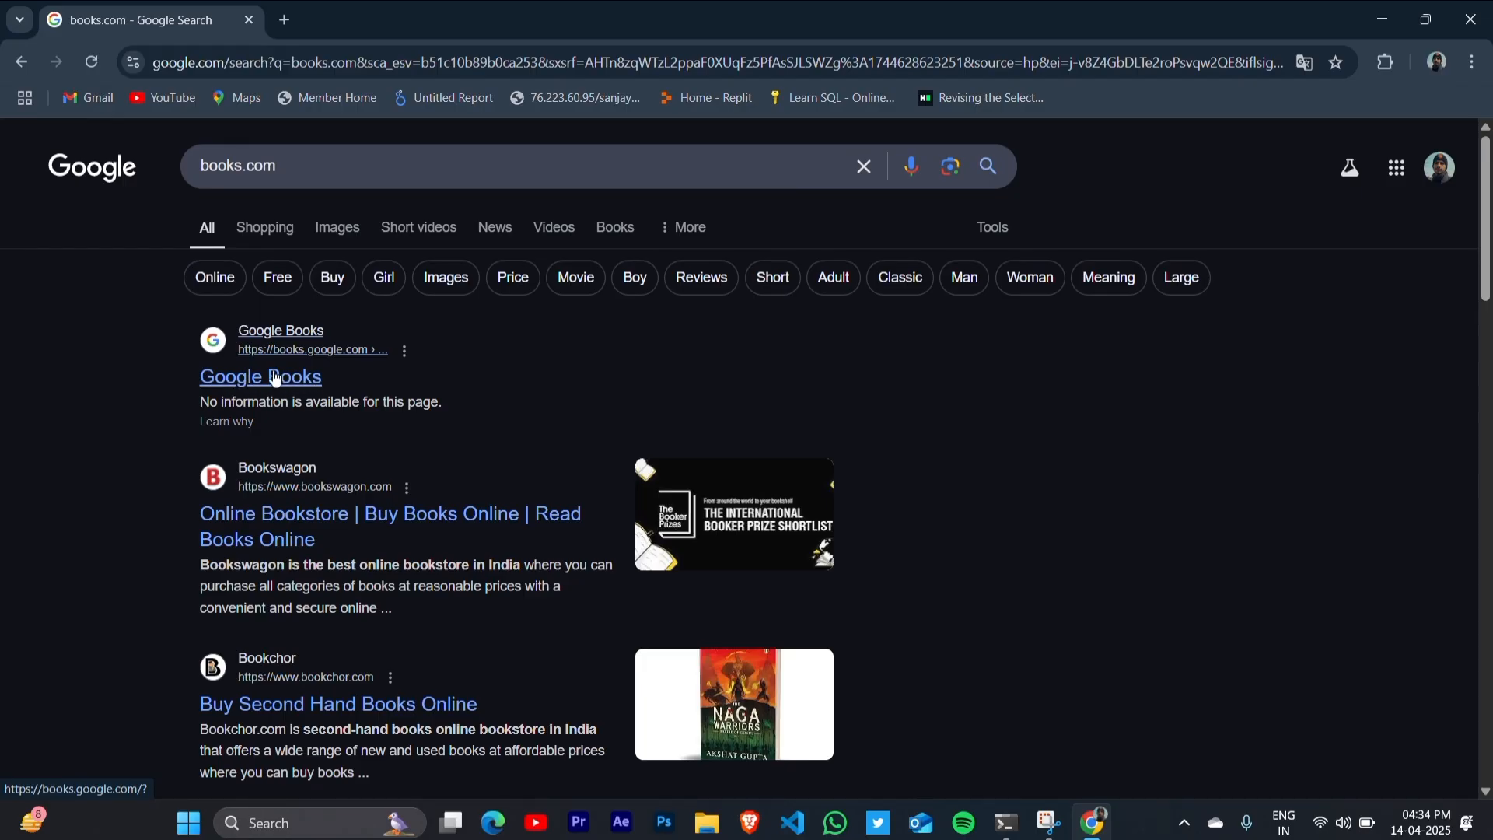
pyautogui.click(259, 377)
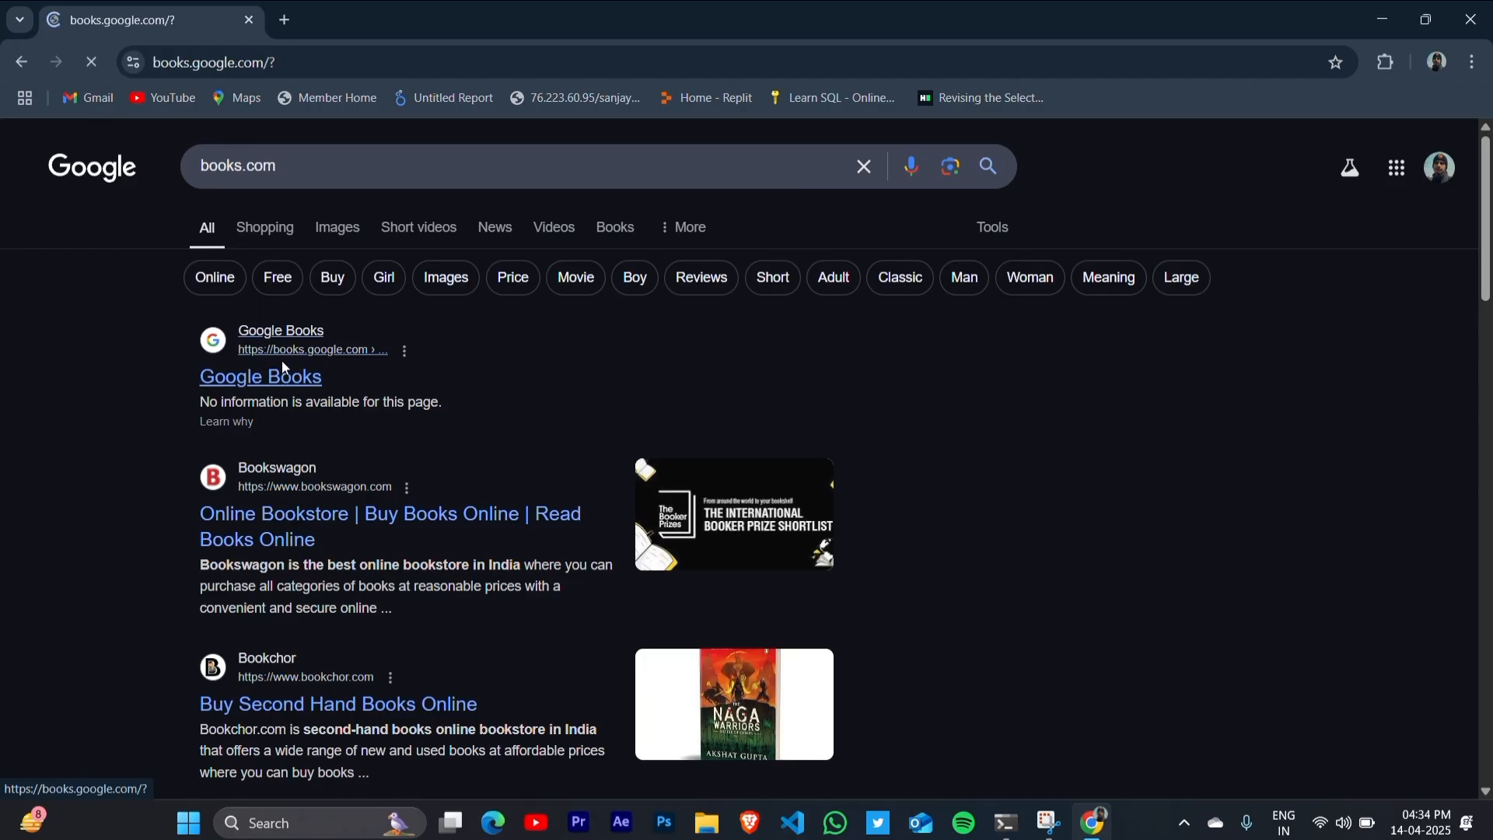
# Step: Search Google Books for 'agriculture'
pyautogui.click(259, 378)
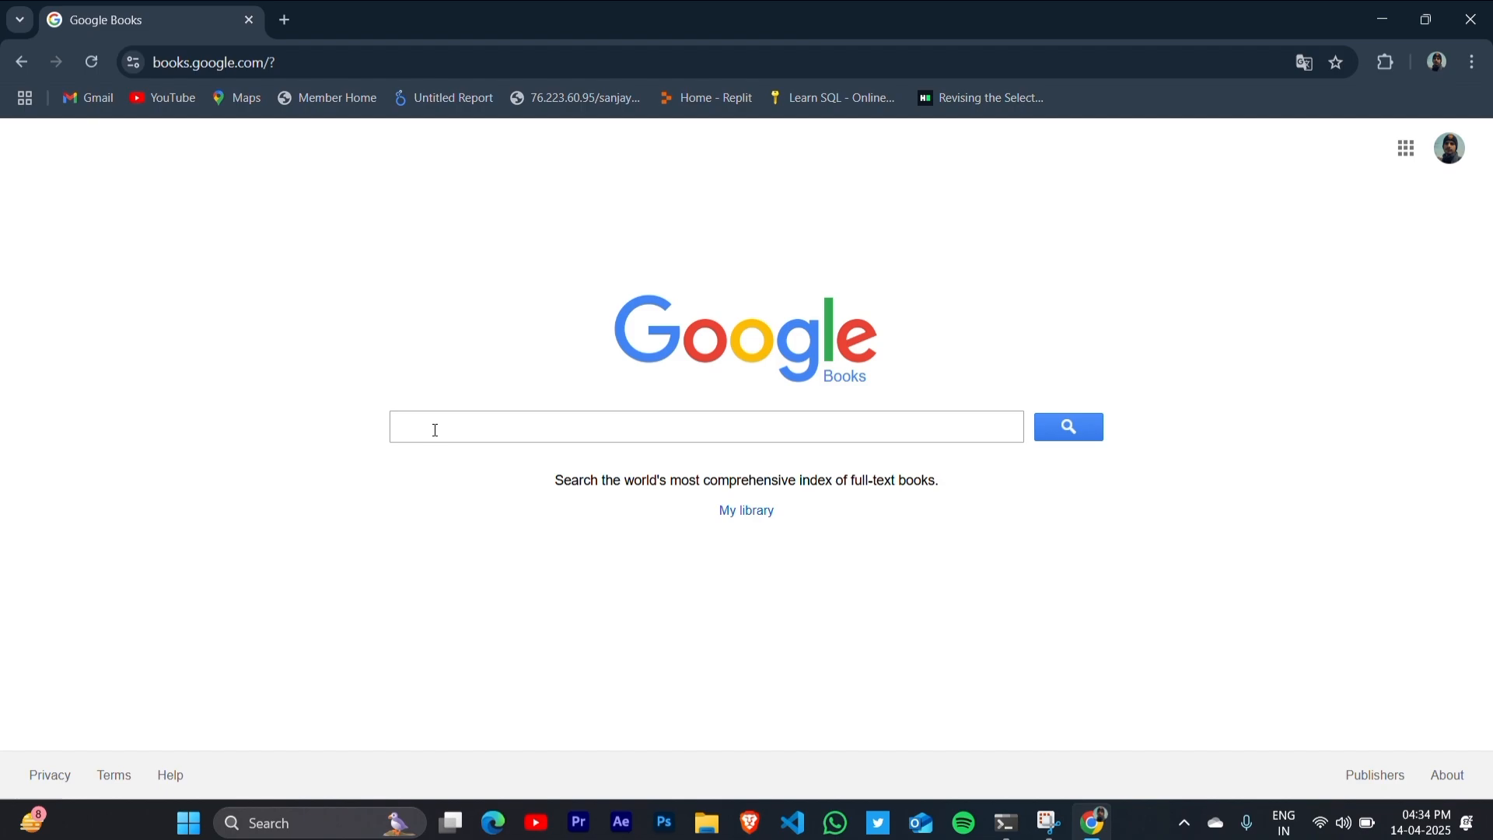
pyautogui.moveTo(709, 392)
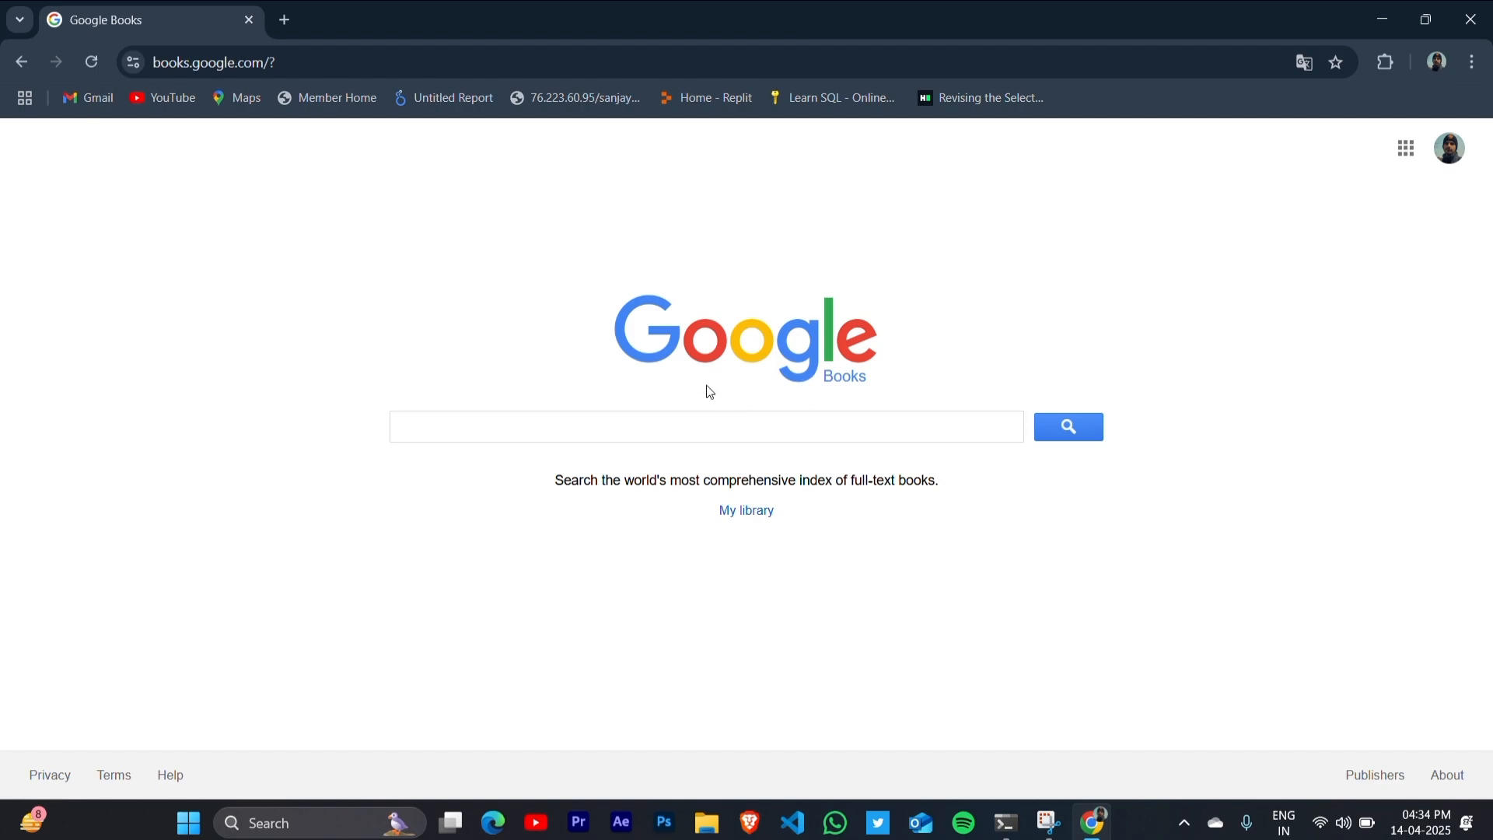
pyautogui.click(514, 427)
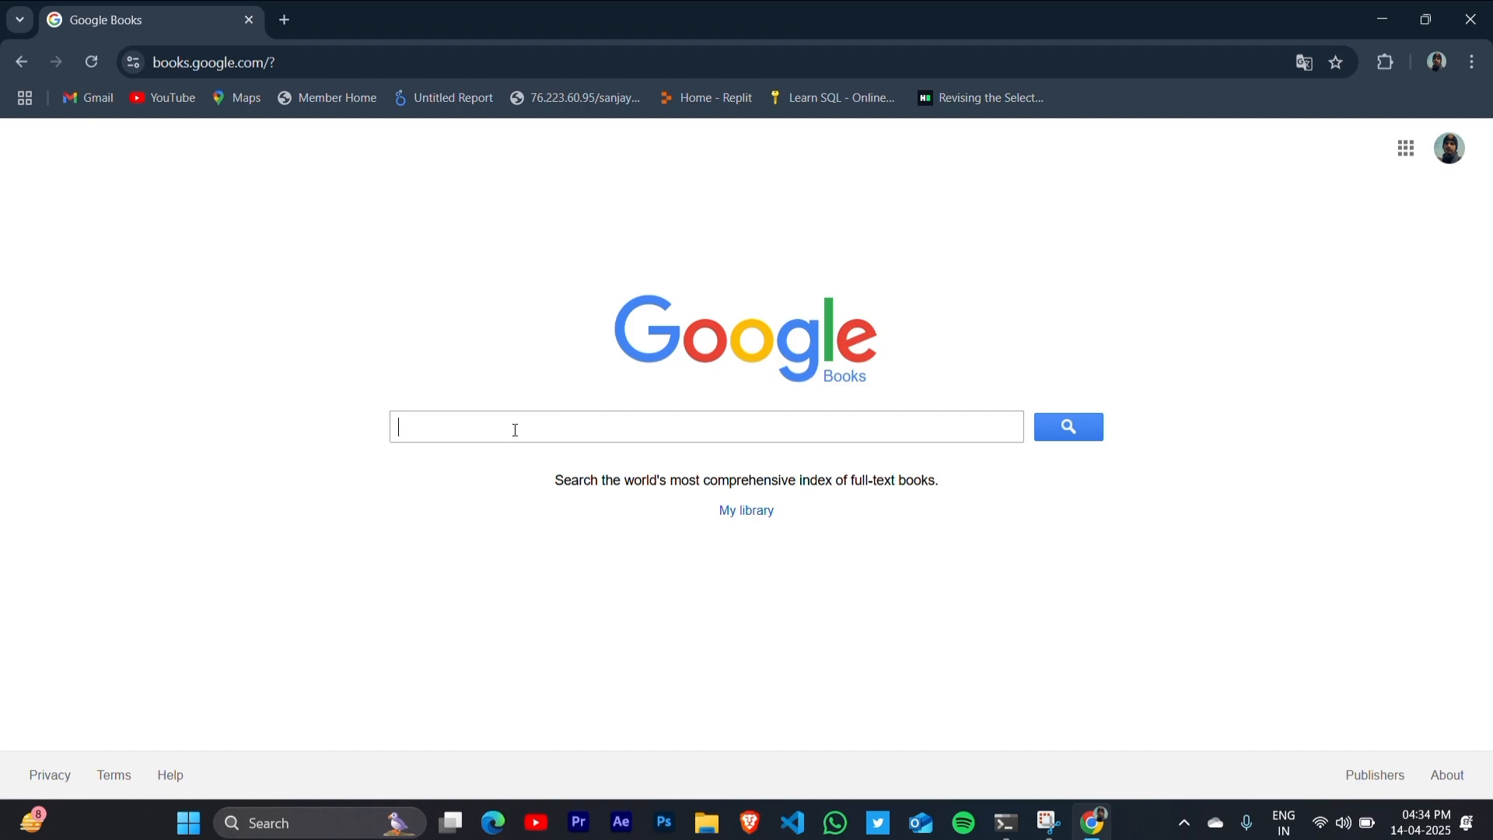
pyautogui.write('agri')
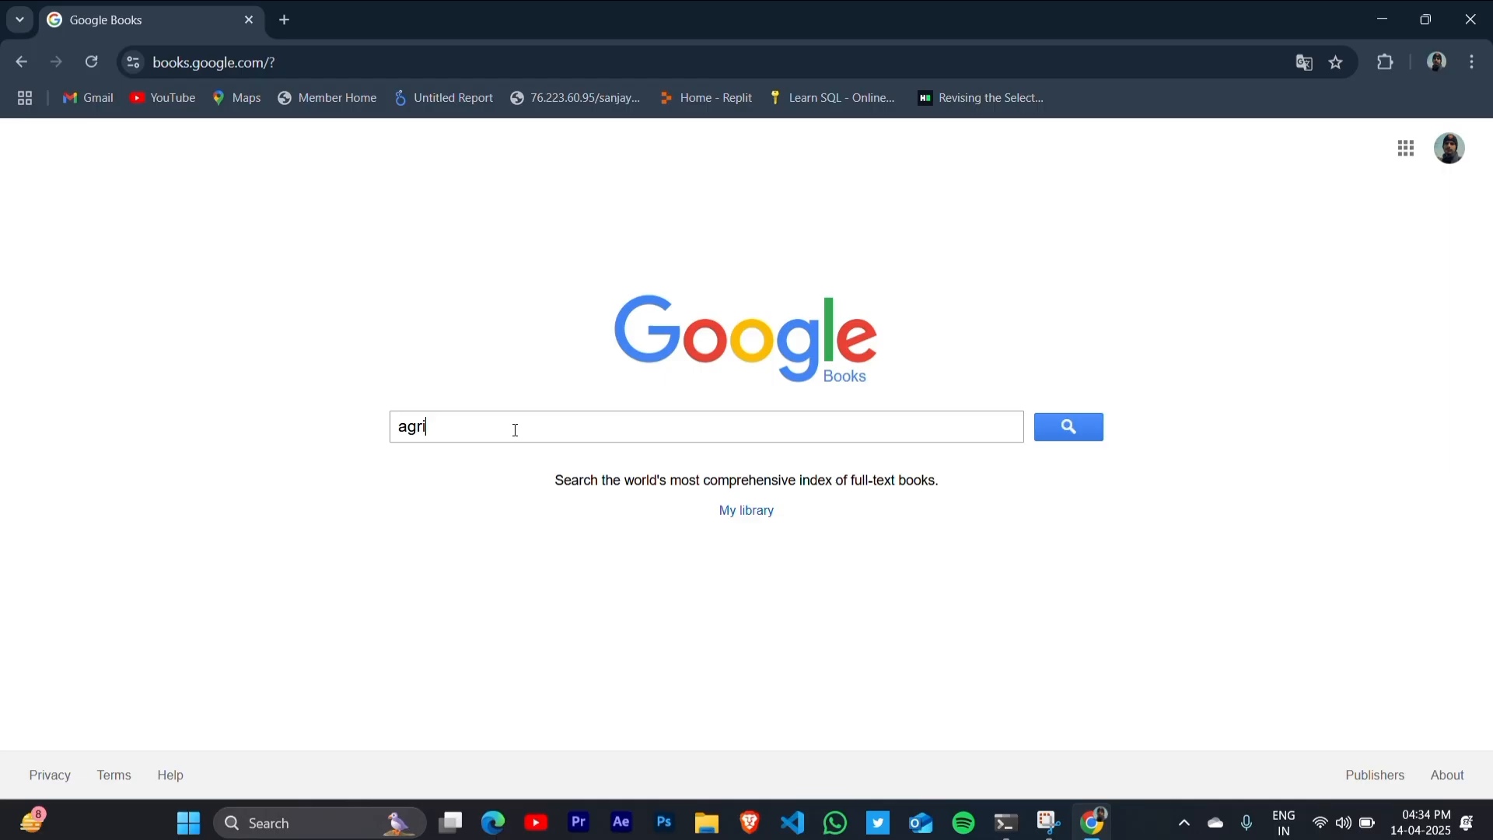
pyautogui.write('cul')
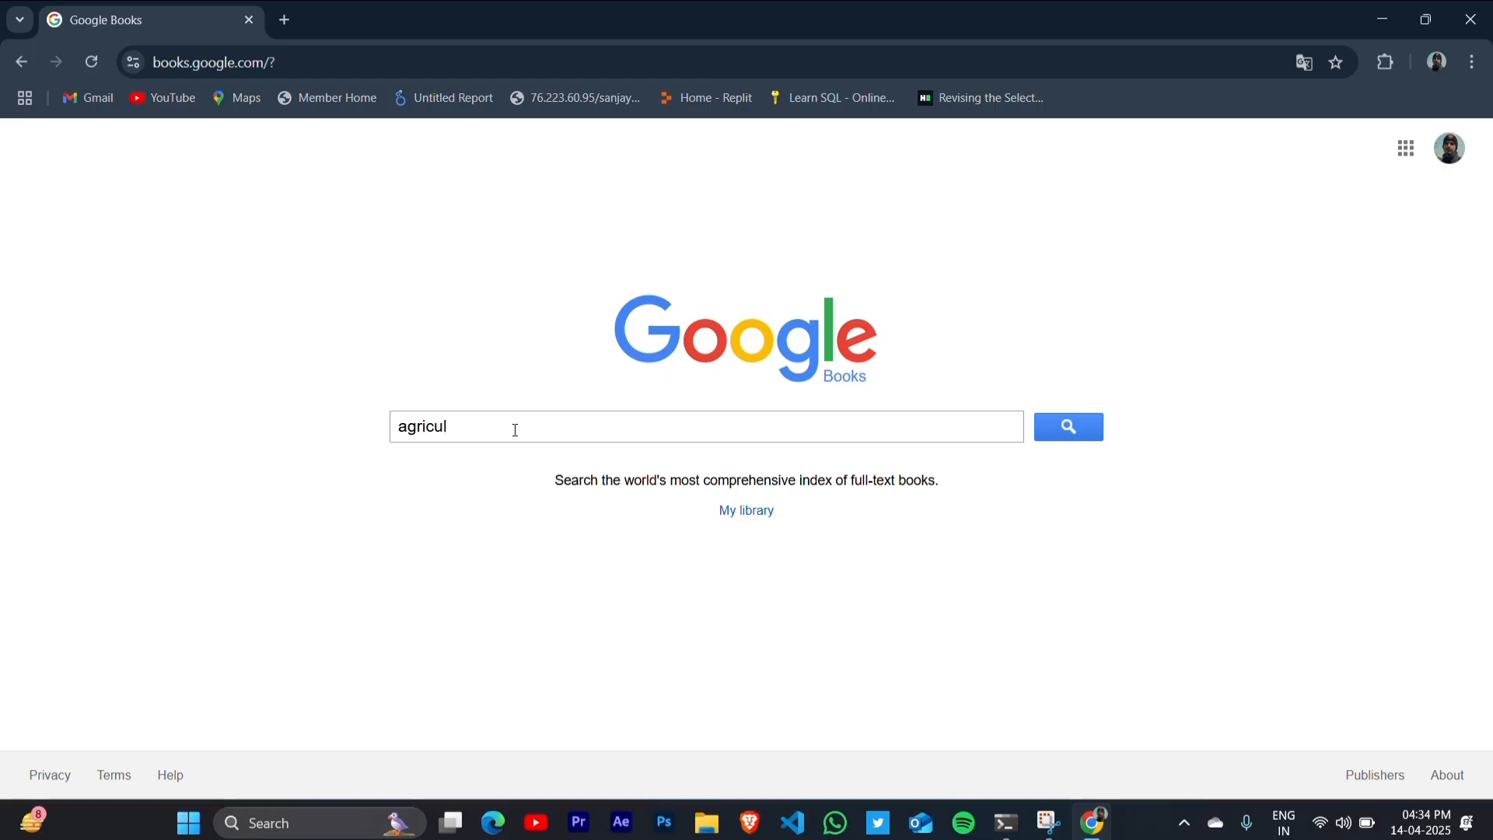
pyautogui.write('ture')
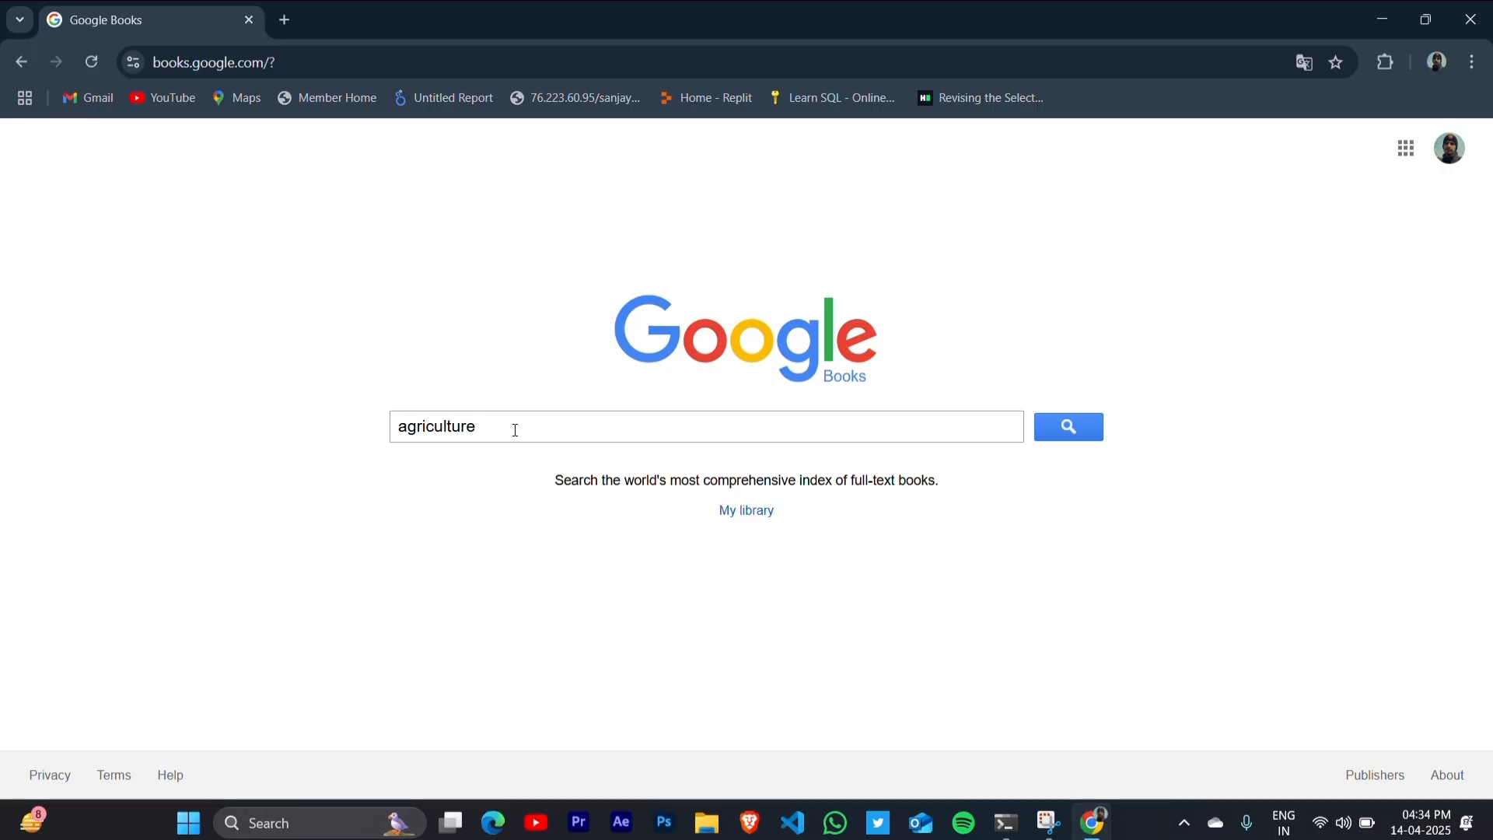
pyautogui.click(1066, 426)
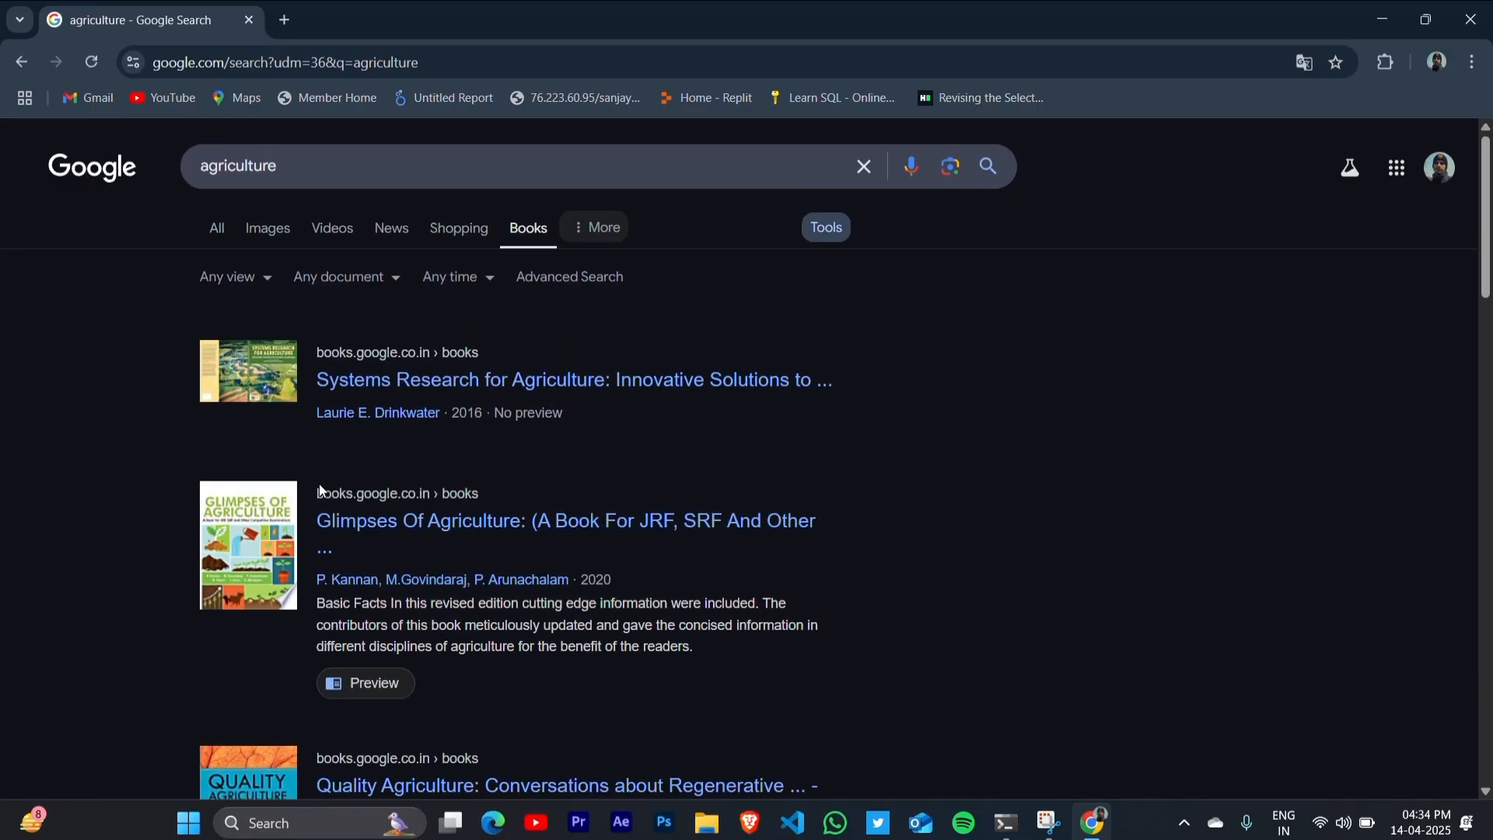
pyautogui.moveTo(397, 531)
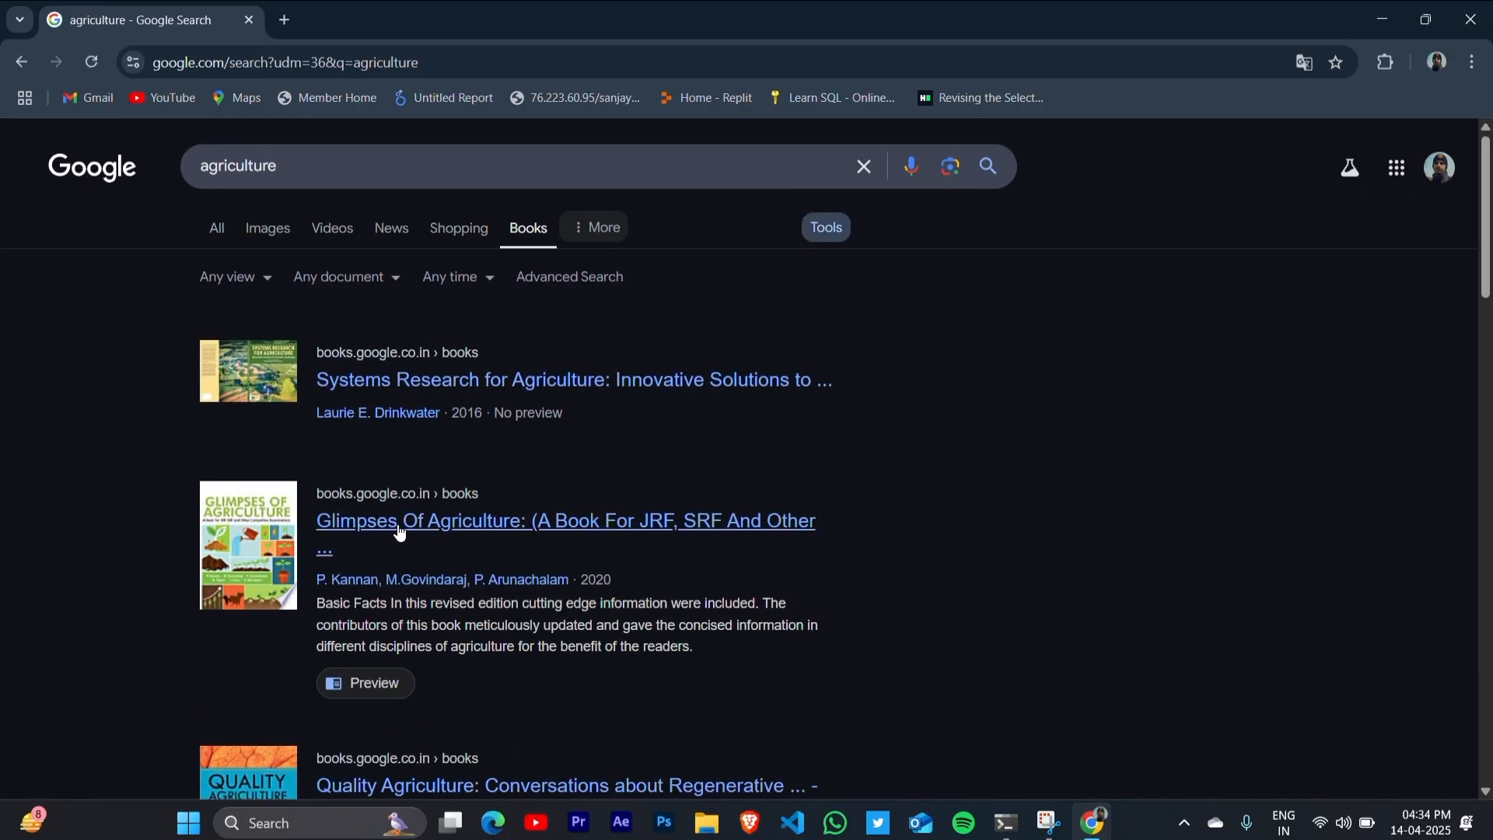
pyautogui.moveTo(481, 343)
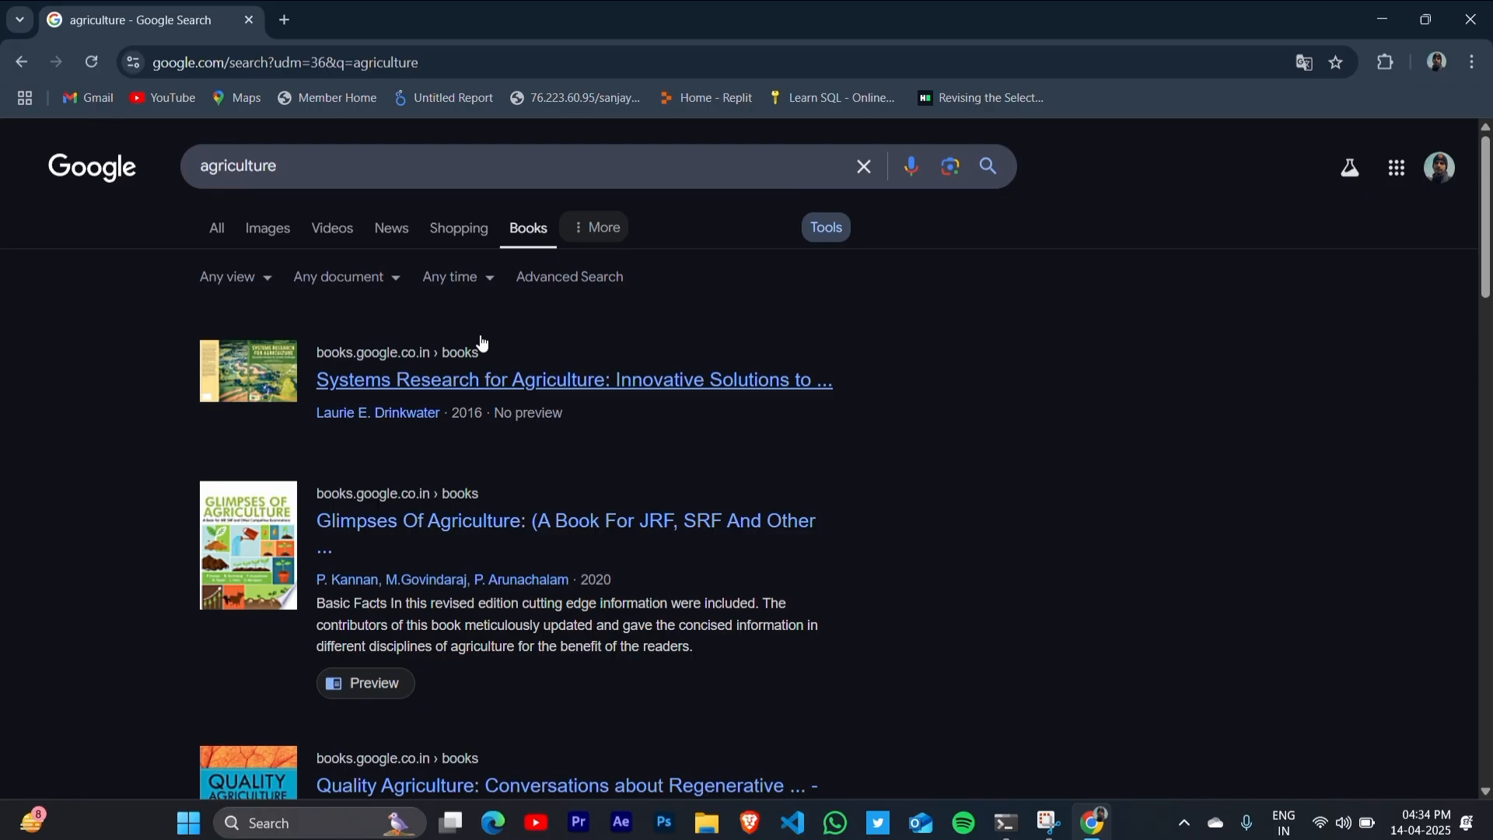
# Step: Filter the agriculture book results to Full view only
pyautogui.click(342, 276)
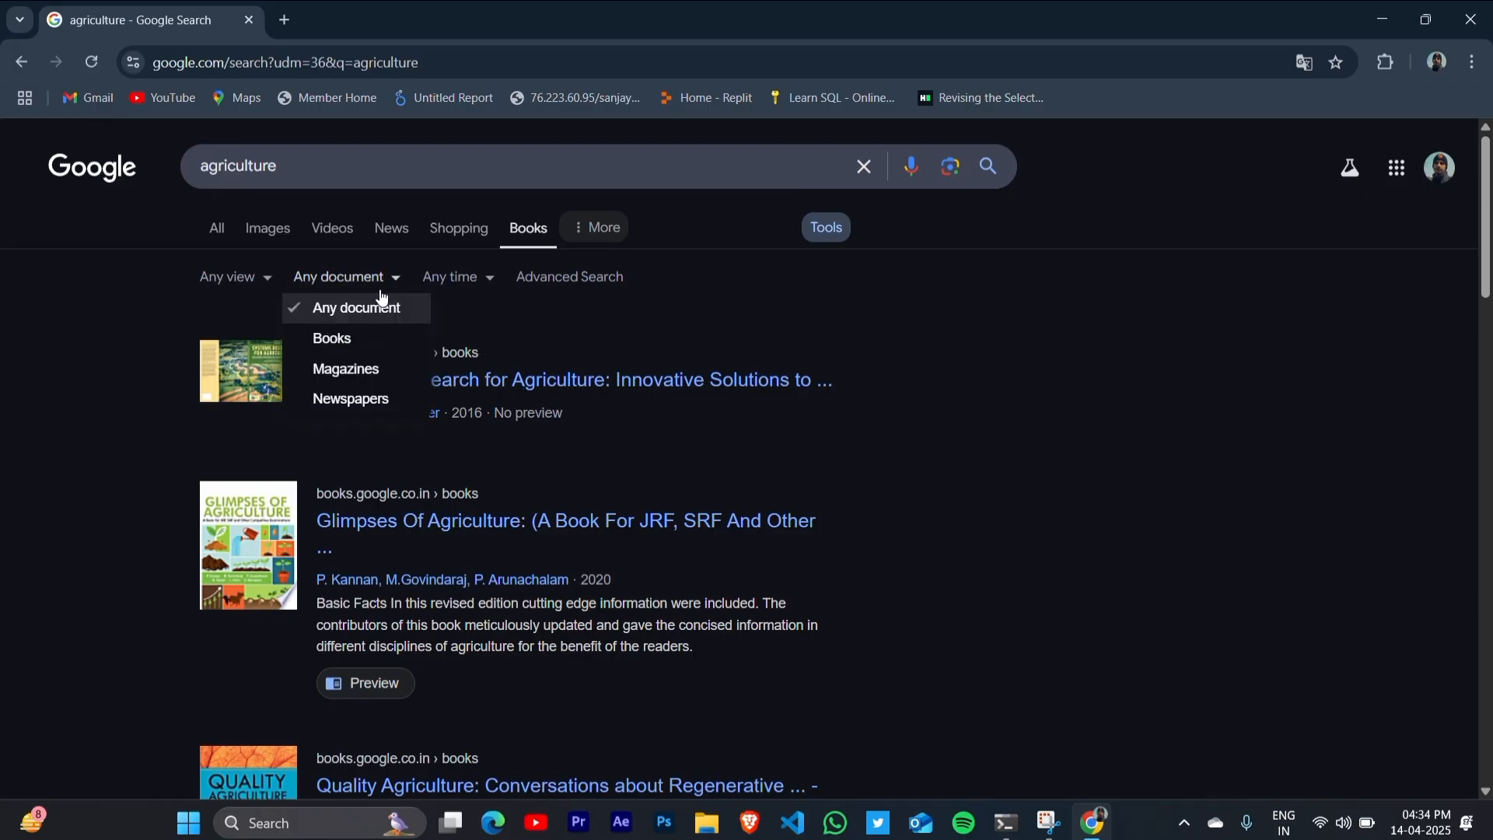
pyautogui.moveTo(362, 372)
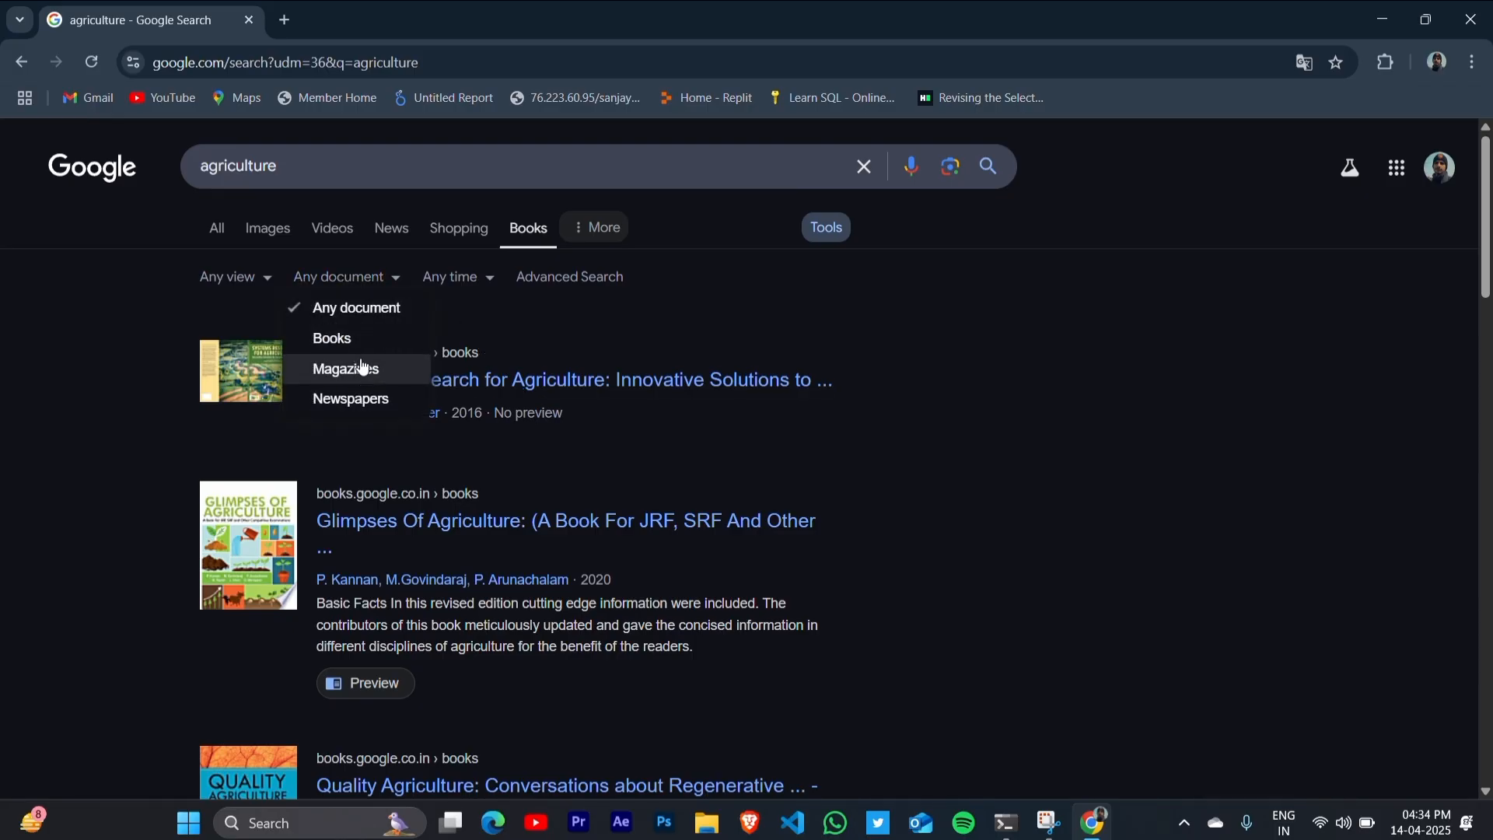
pyautogui.click(229, 277)
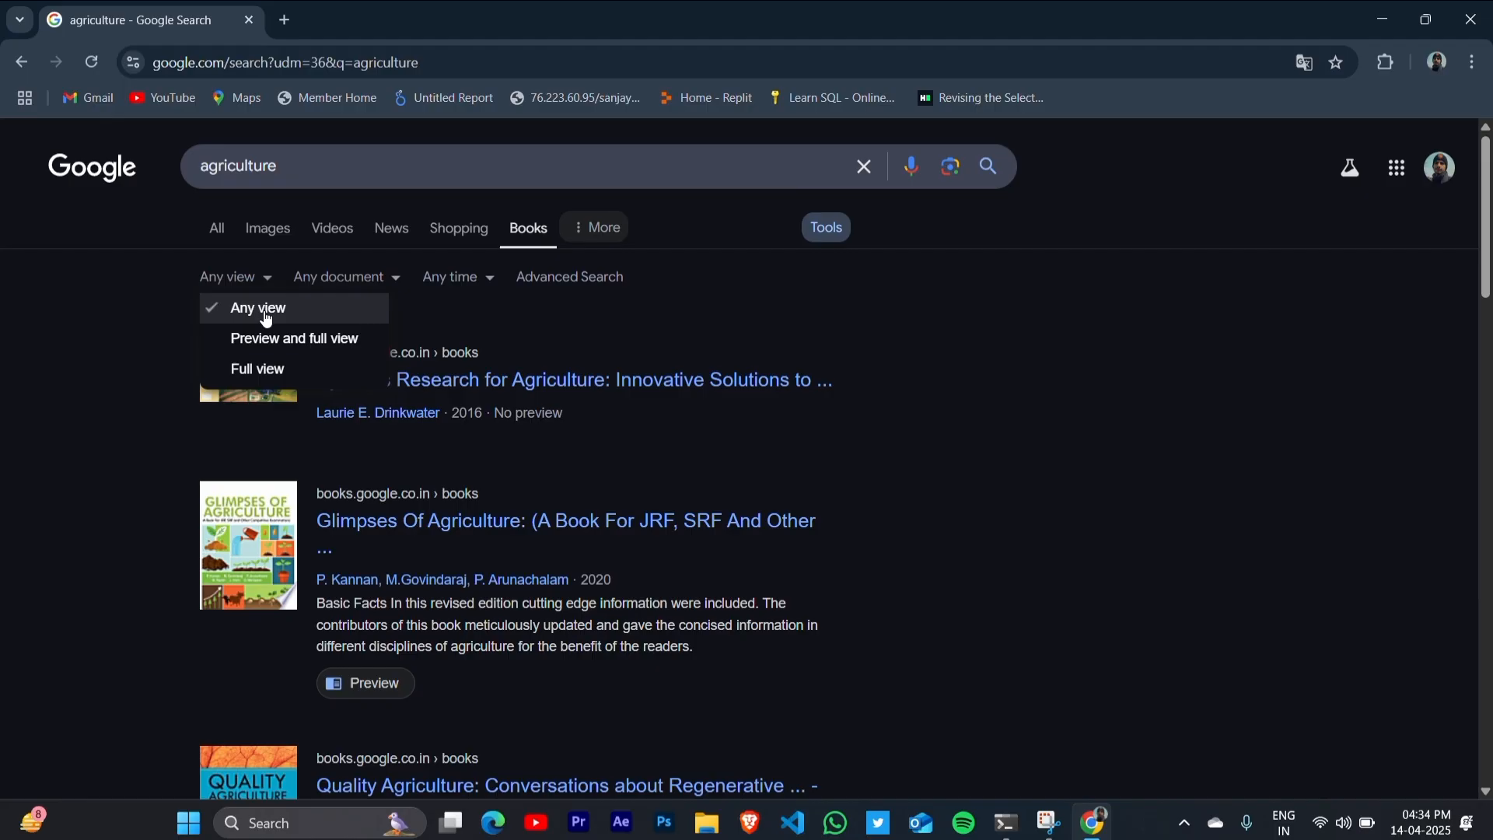
pyautogui.moveTo(280, 369)
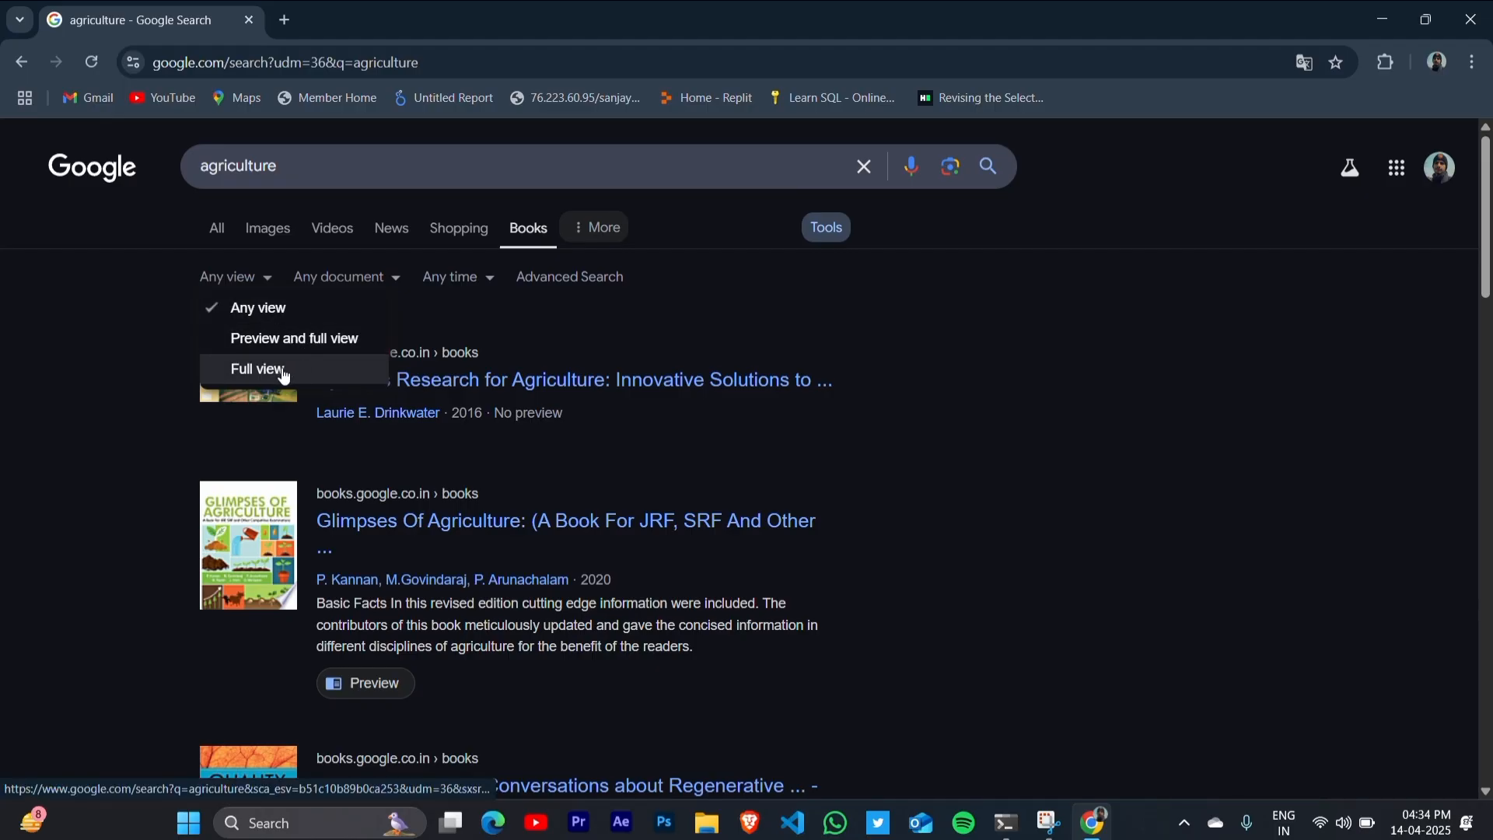
pyautogui.click(256, 369)
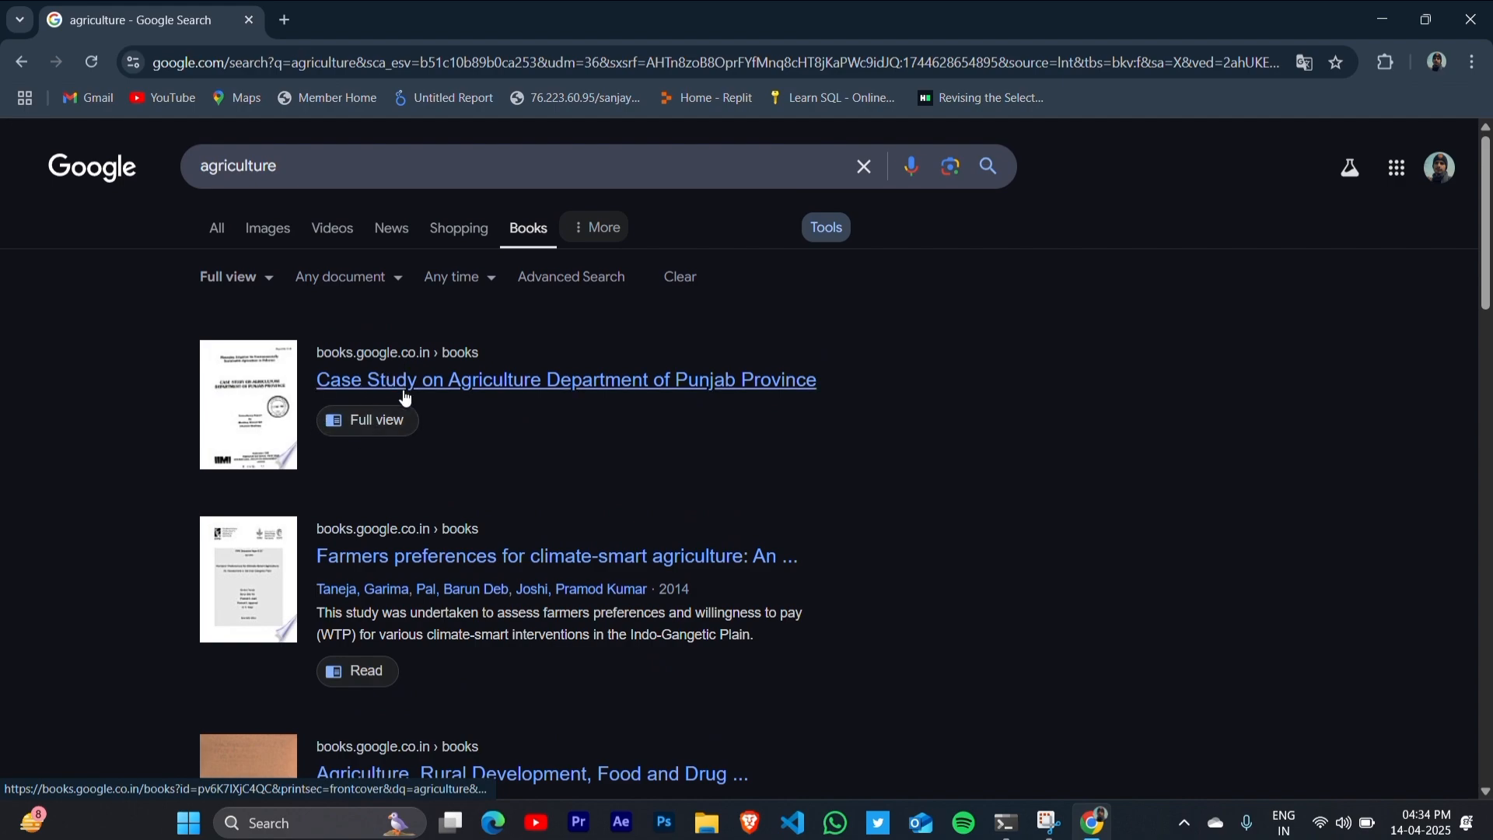
pyautogui.moveTo(416, 387)
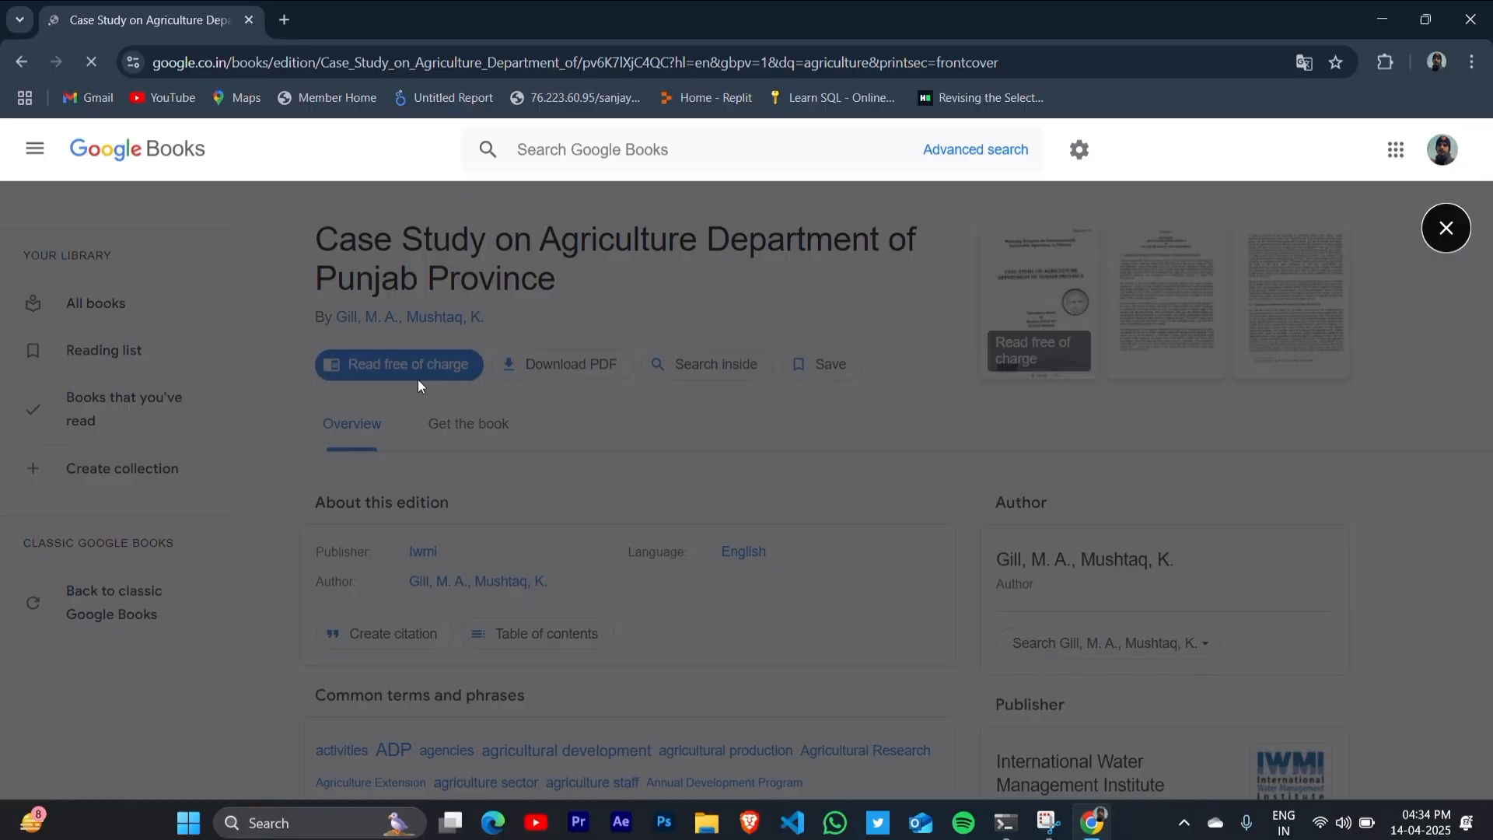
# Step: Read the opening pages of 'Case Study on Agriculture Department of Punjab Province' free, then close the reader
pyautogui.click(398, 364)
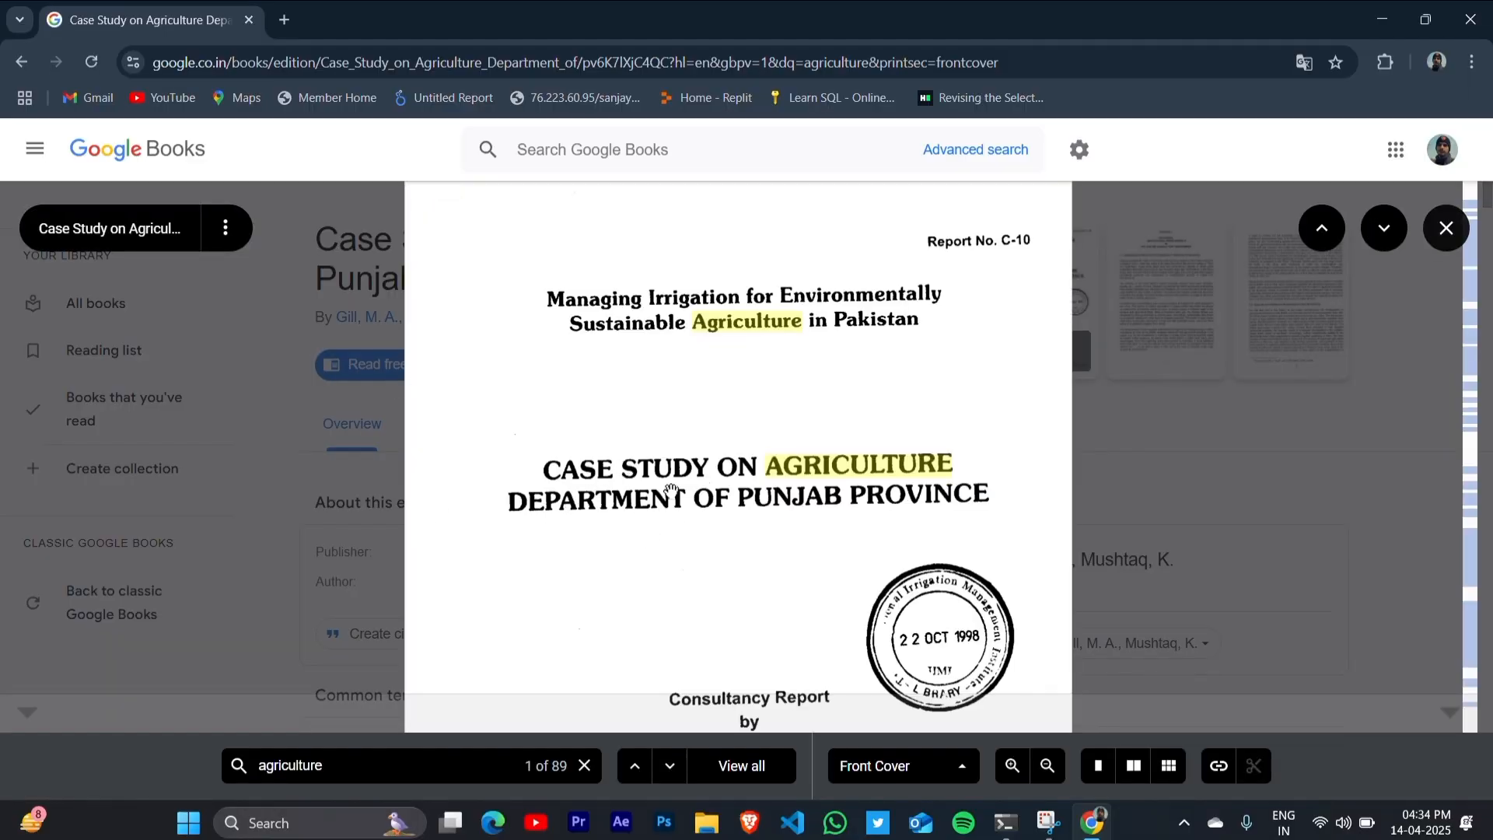
pyautogui.scroll(-3)
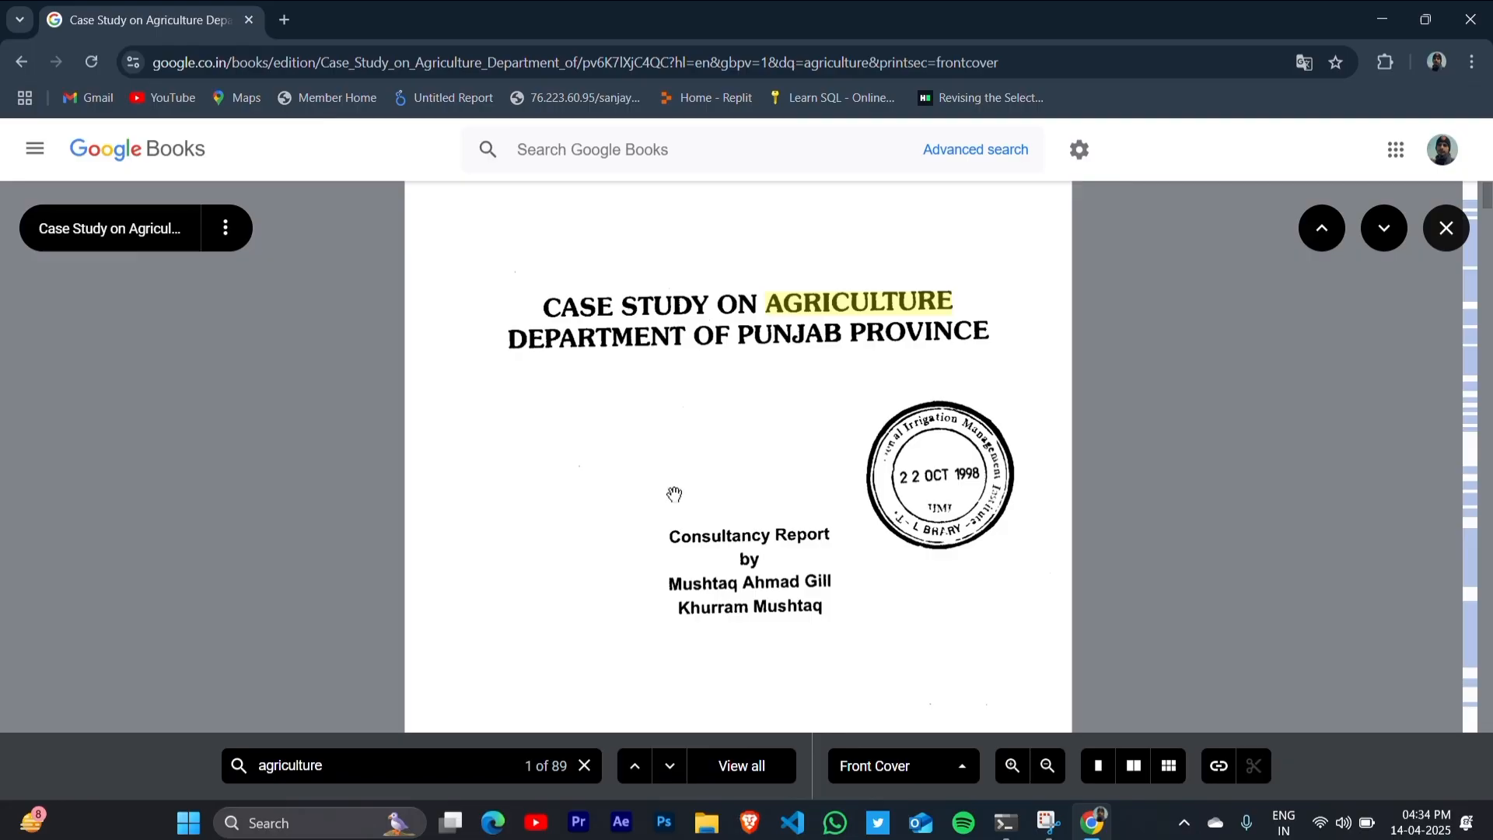
pyautogui.scroll(-3)
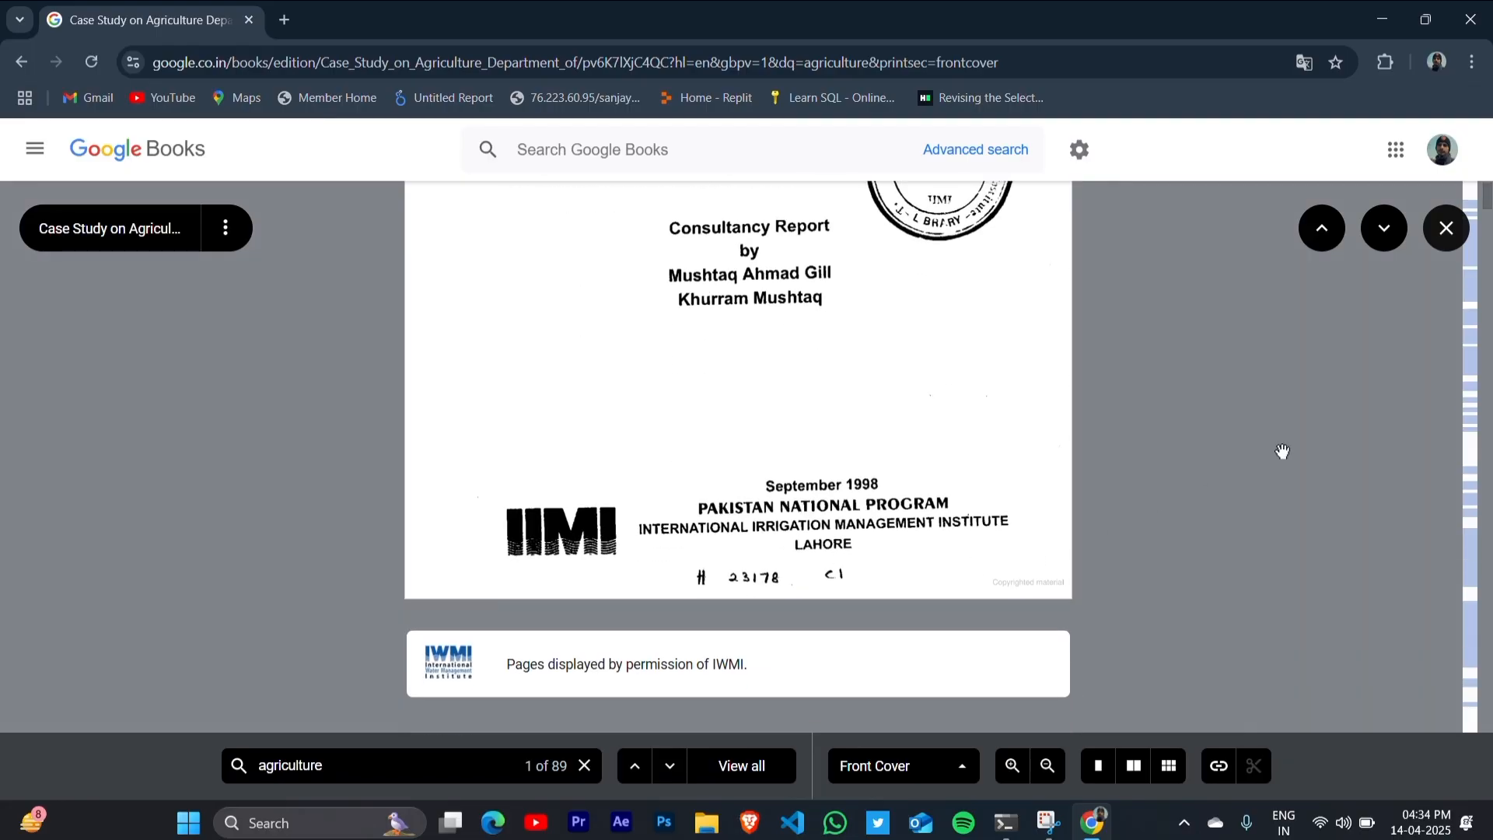
pyautogui.click(1446, 227)
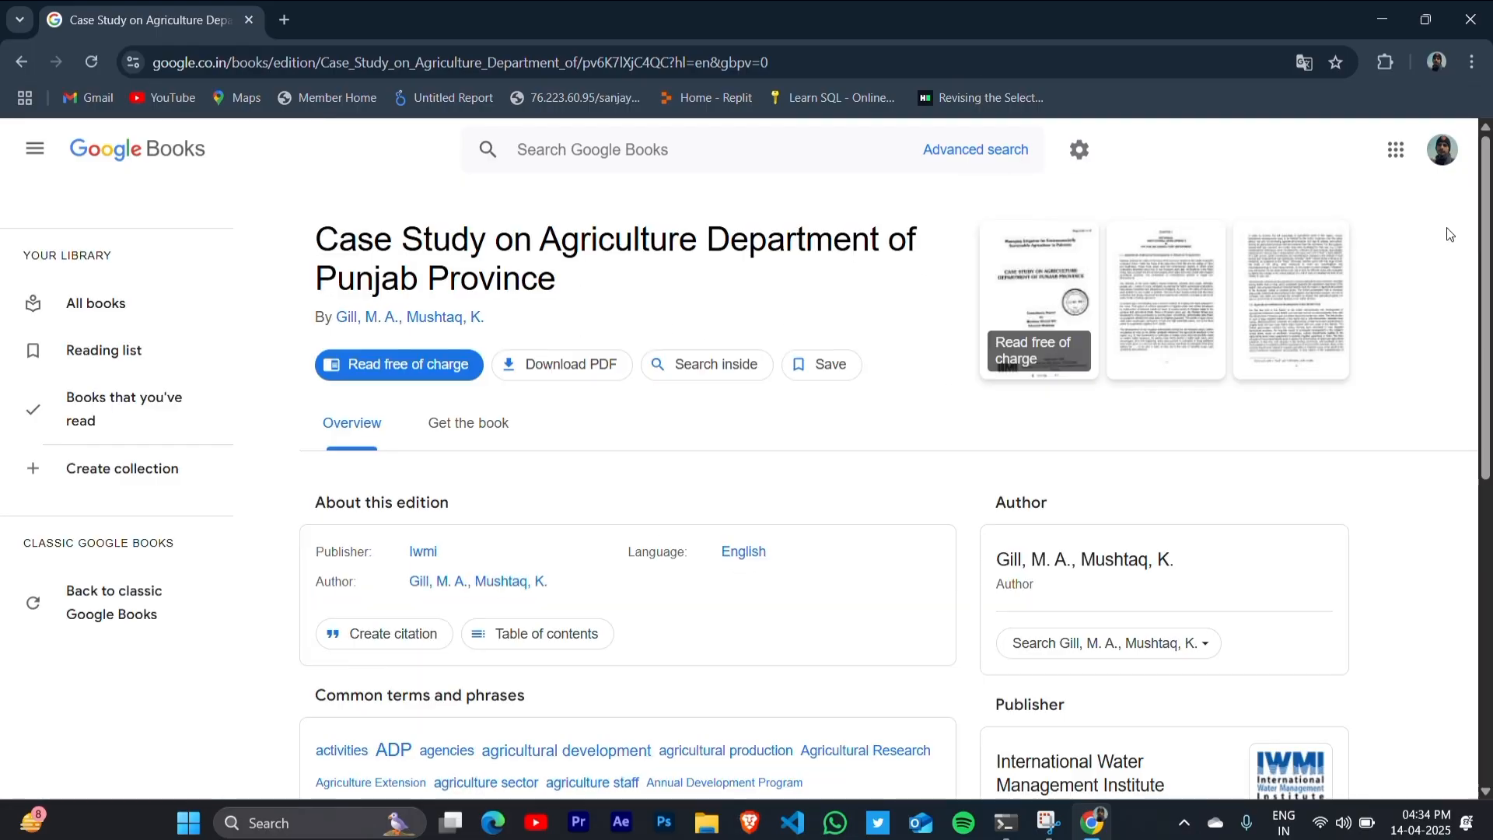
pyautogui.moveTo(540, 395)
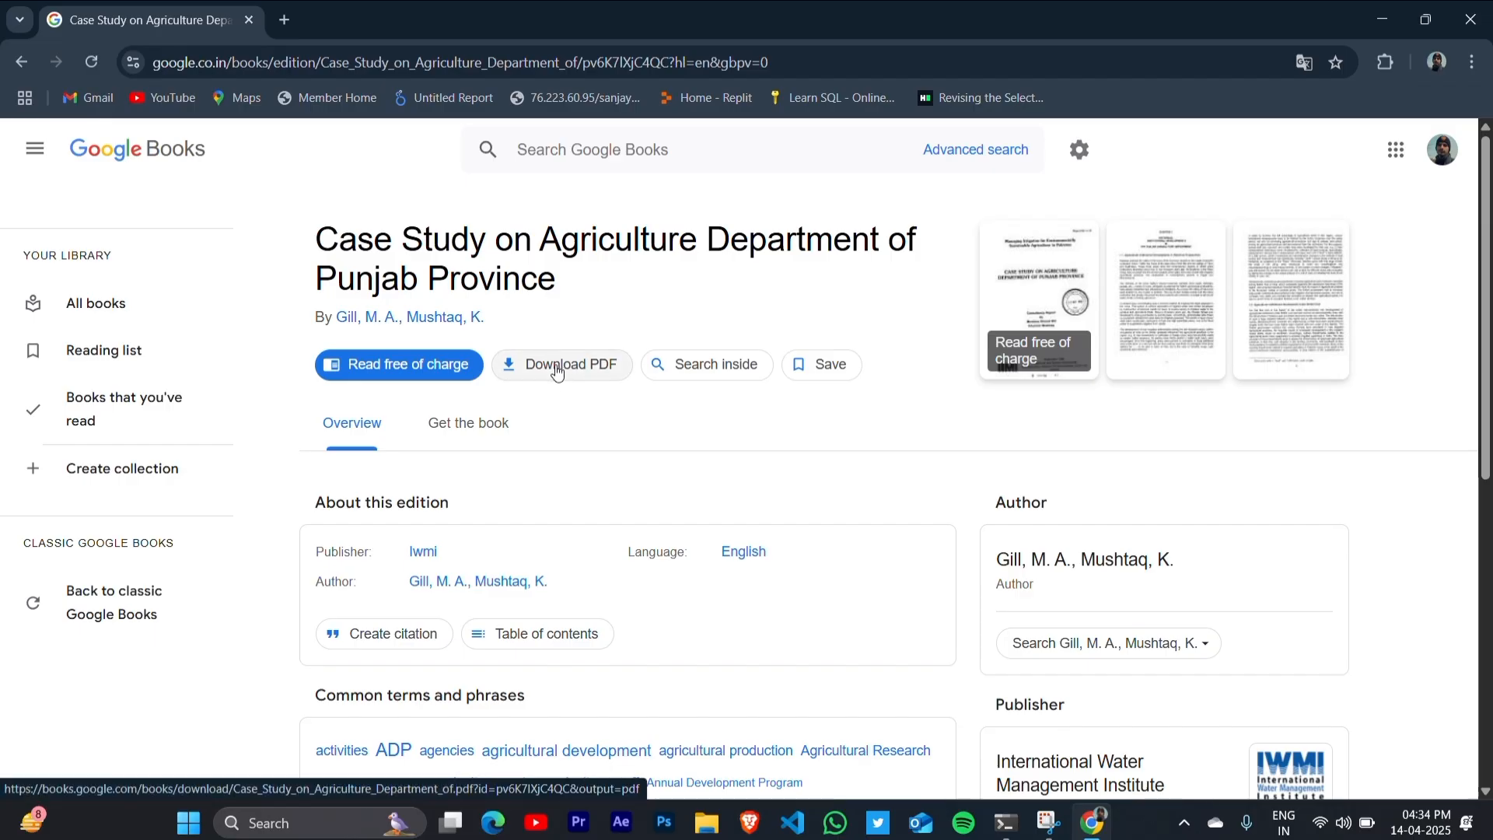
# Step: Open the book as a 136-page PDF and scroll to its contents page
pyautogui.click(563, 365)
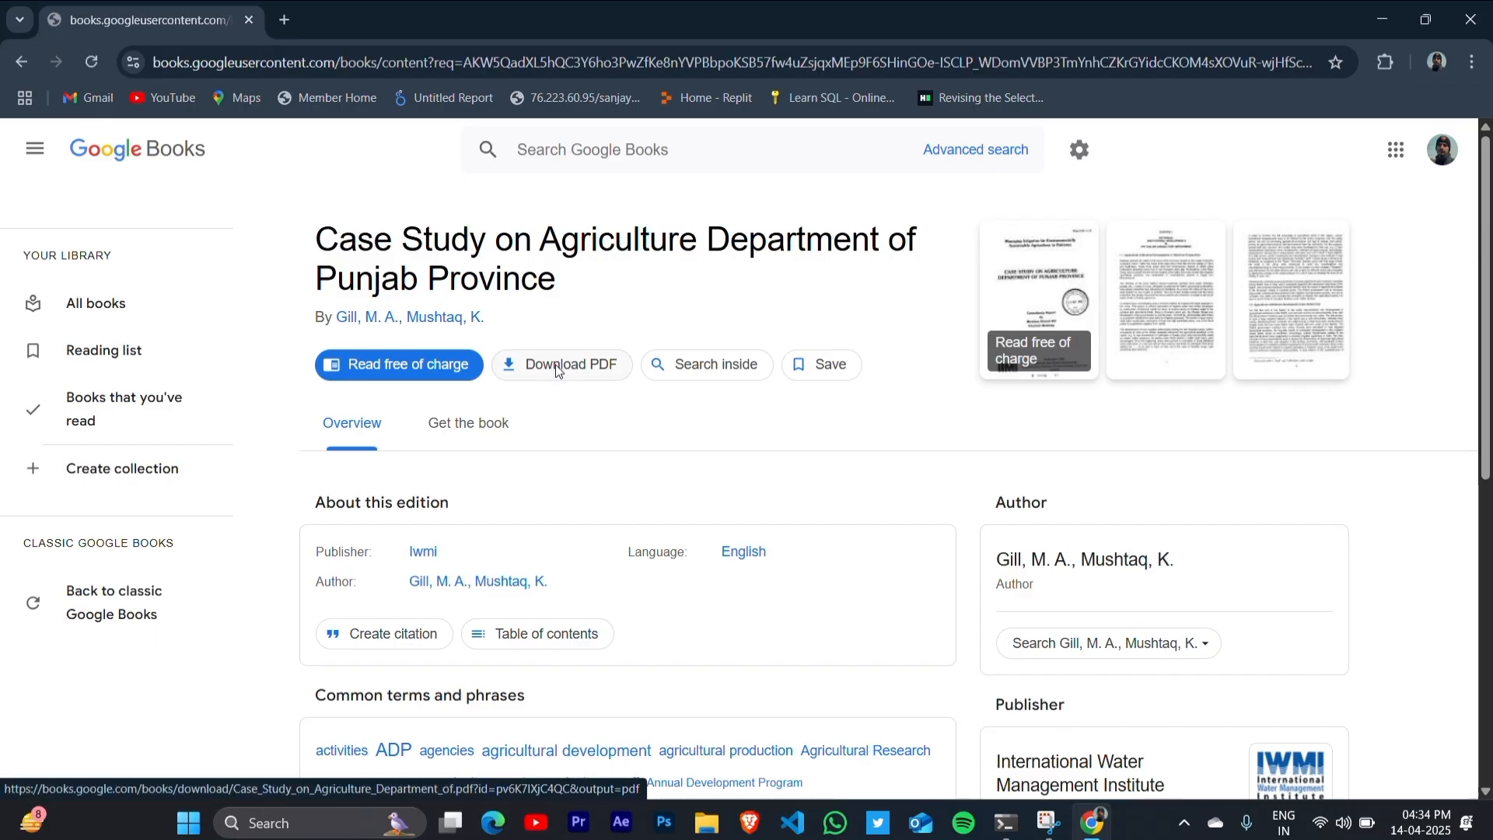
pyautogui.click(399, 365)
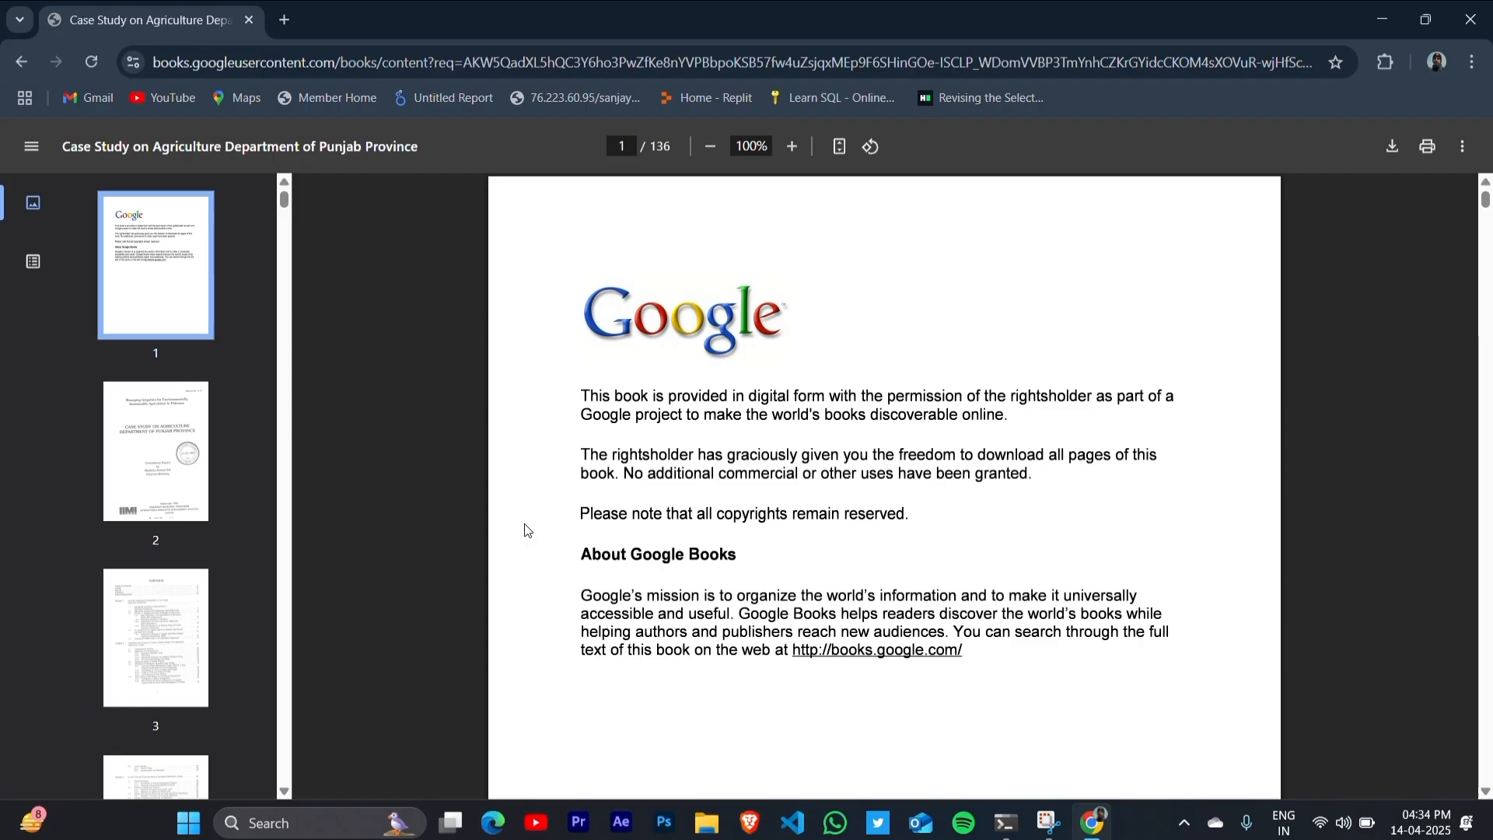
pyautogui.scroll(-3)
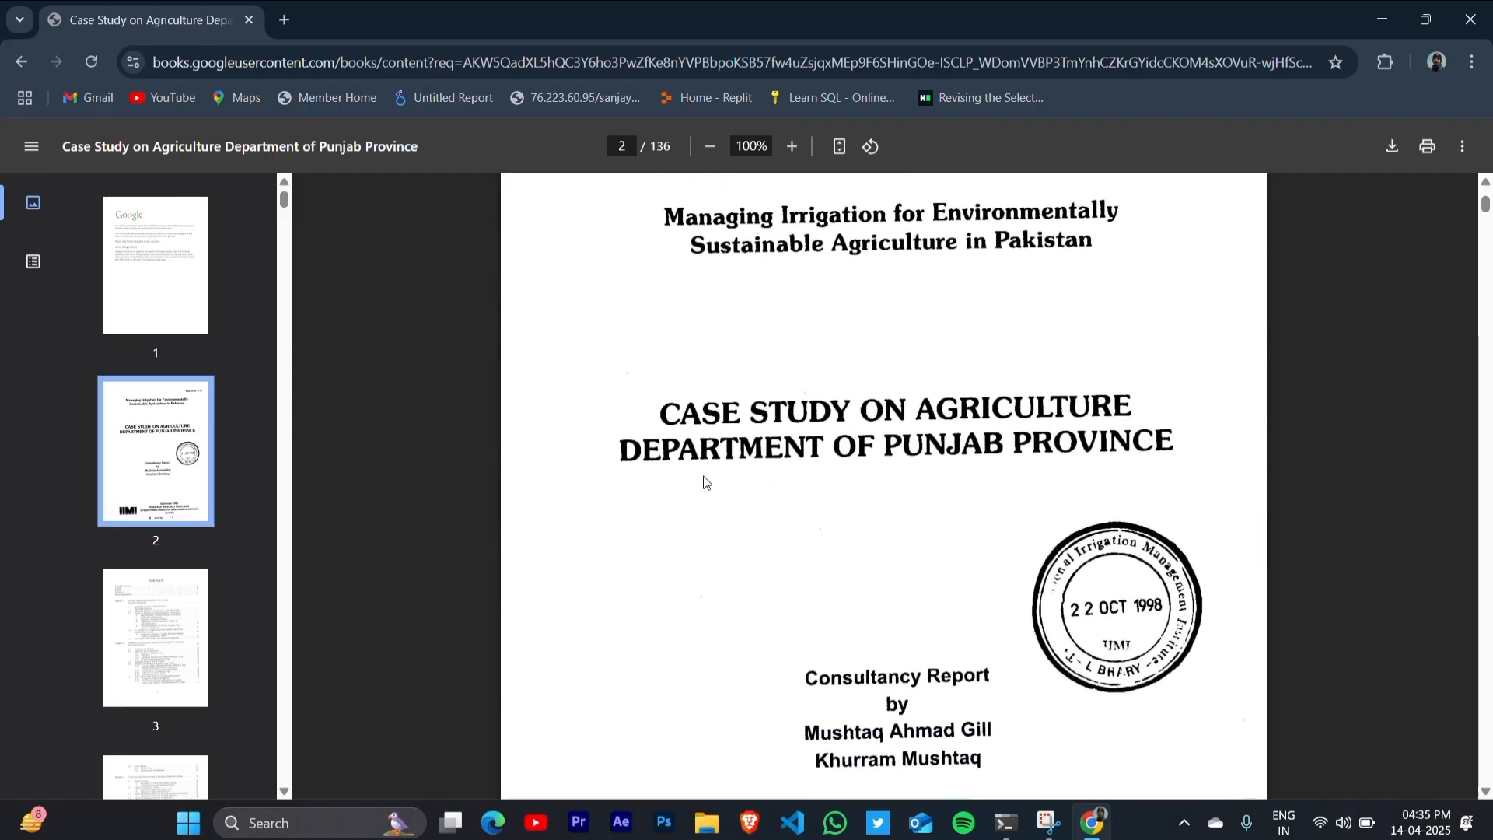
pyautogui.scroll(-3)
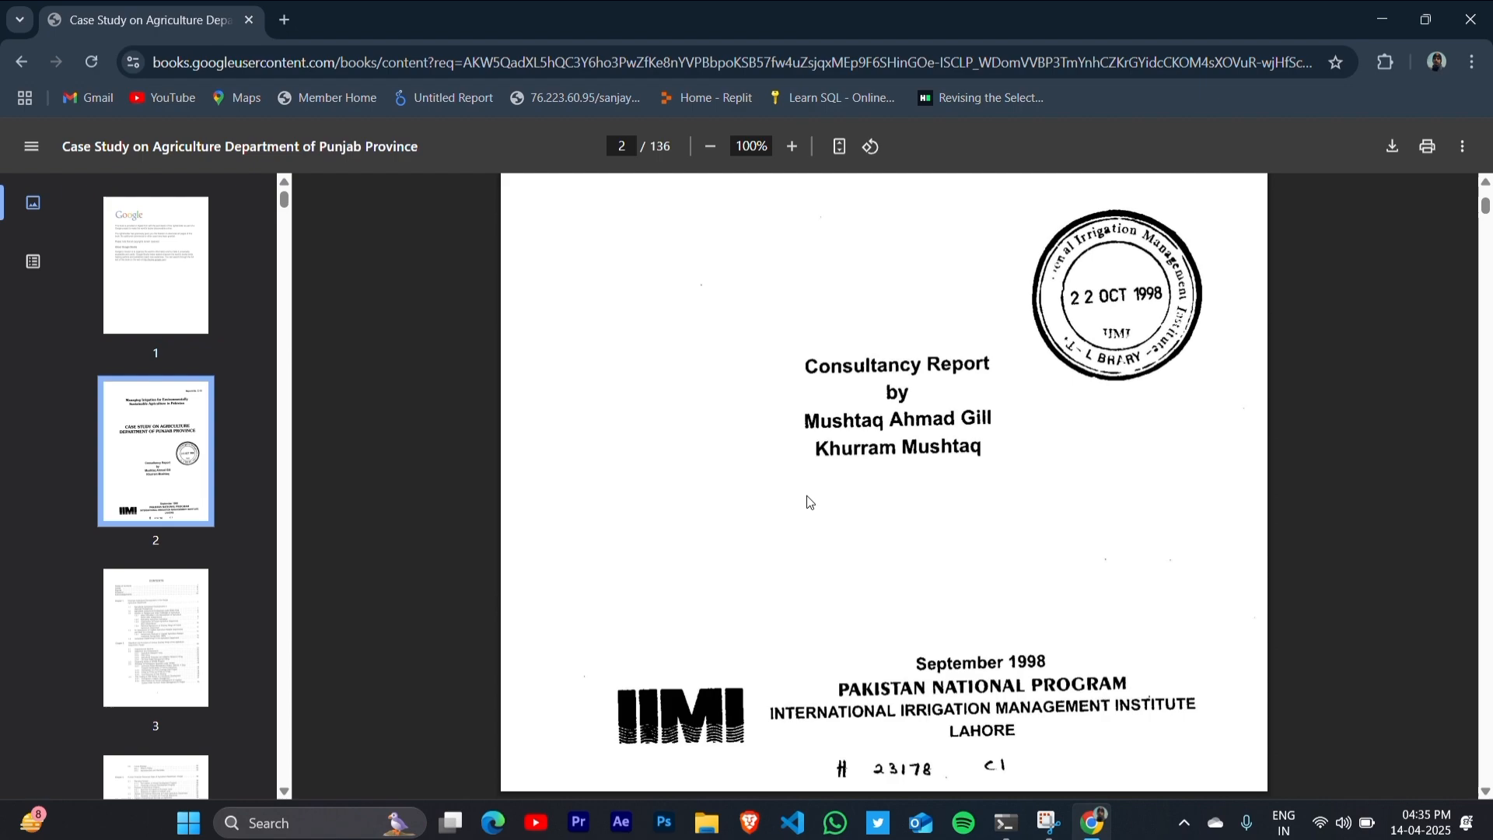
pyautogui.click(154, 636)
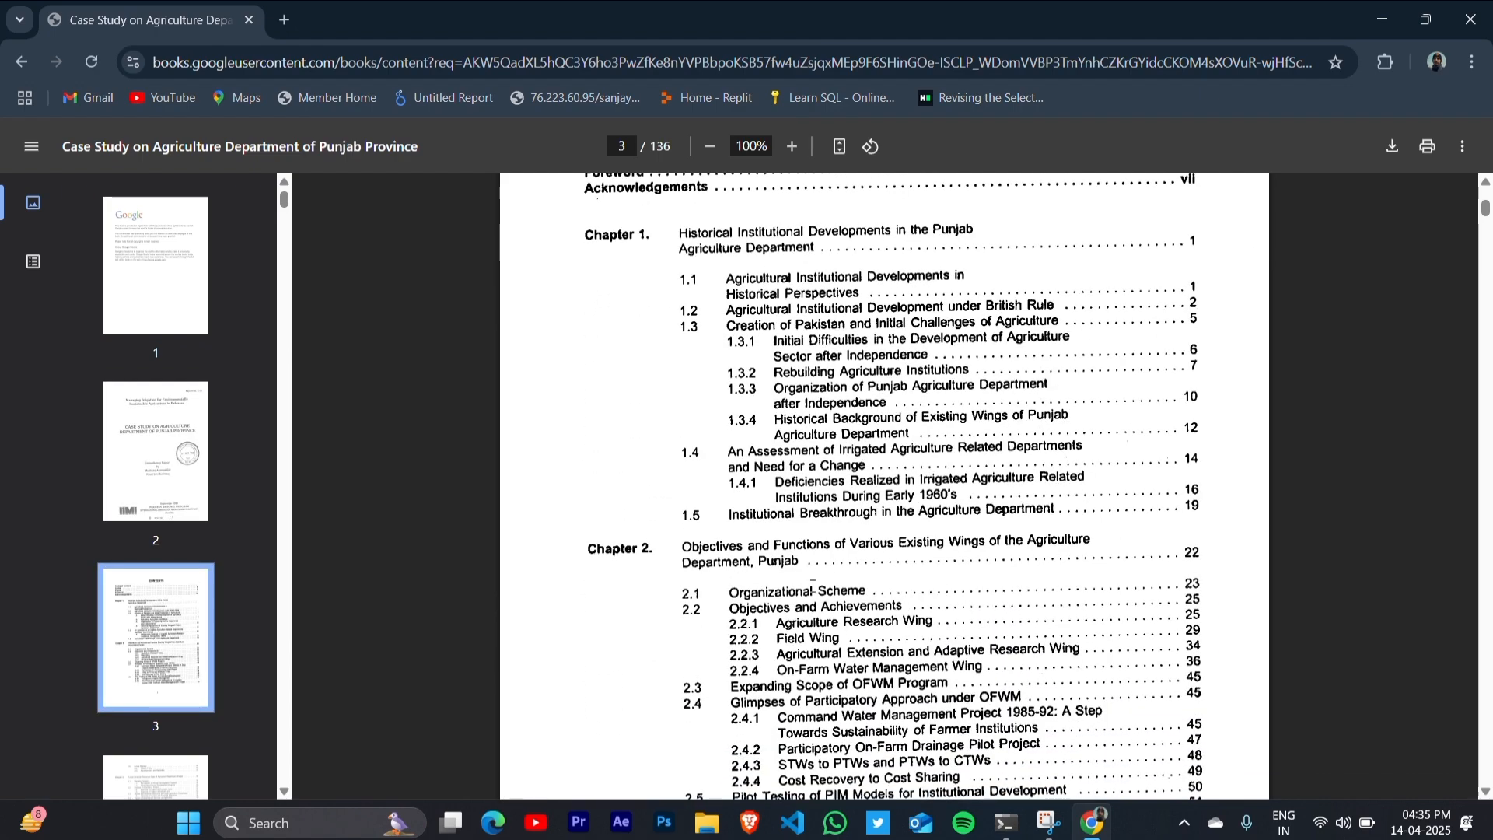
pyautogui.moveTo(1391, 146)
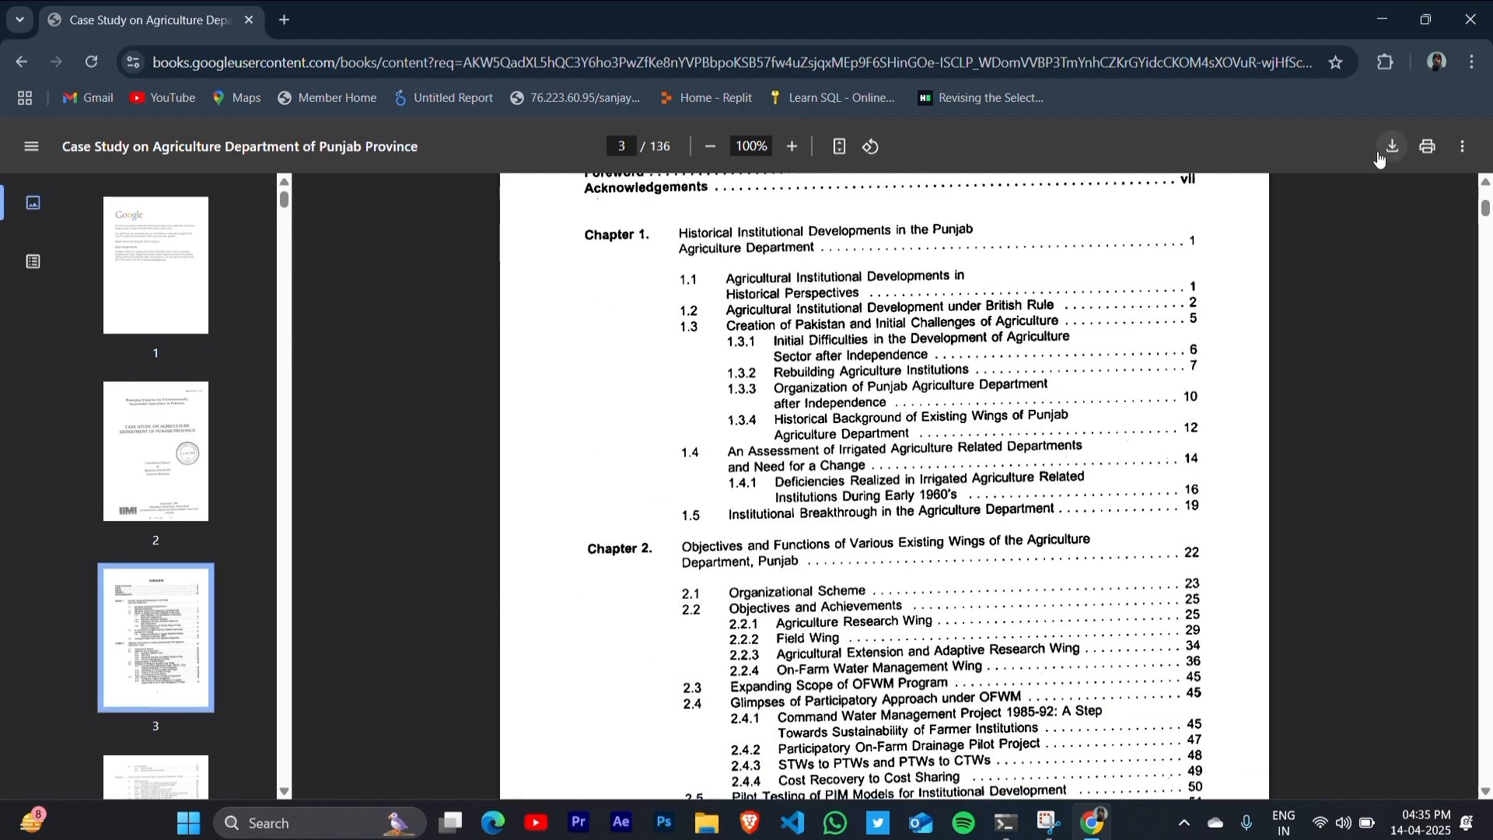
# Step: Save the PDF with its suggested name to the DIVYA folder, then return to the desktop
pyautogui.click(1390, 145)
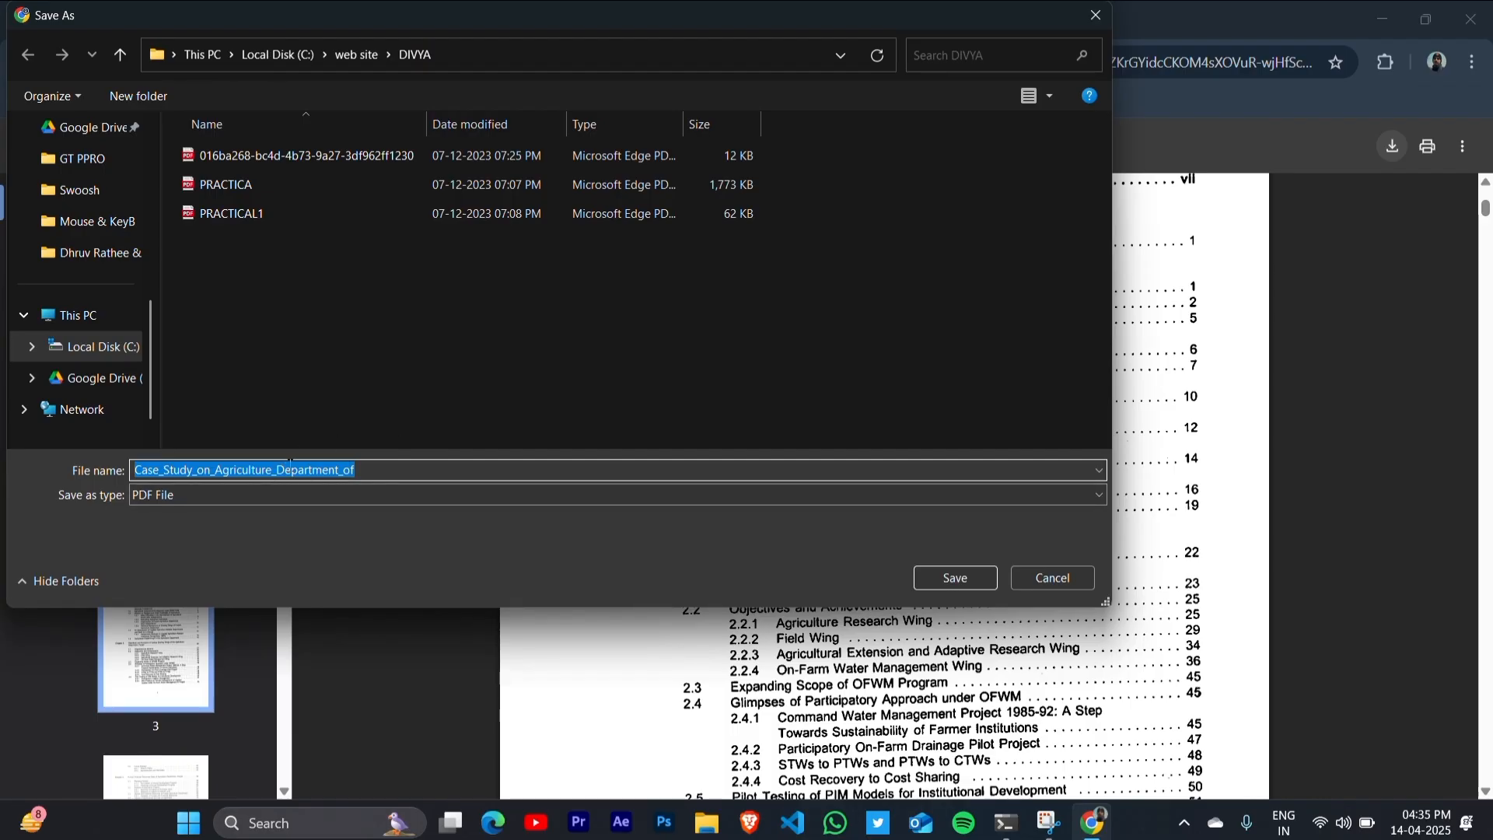
pyautogui.moveTo(954, 578)
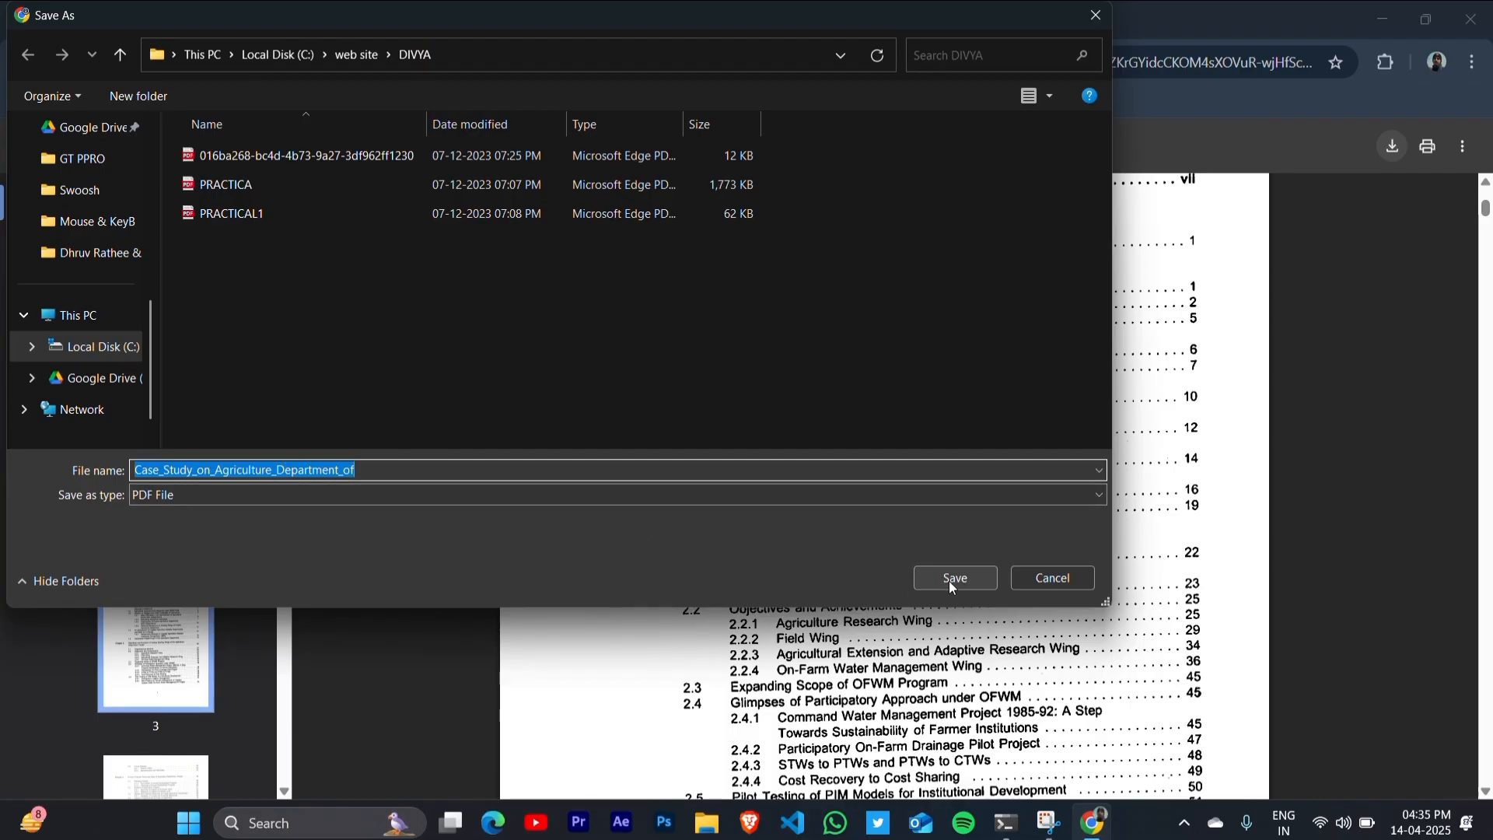
pyautogui.click(954, 578)
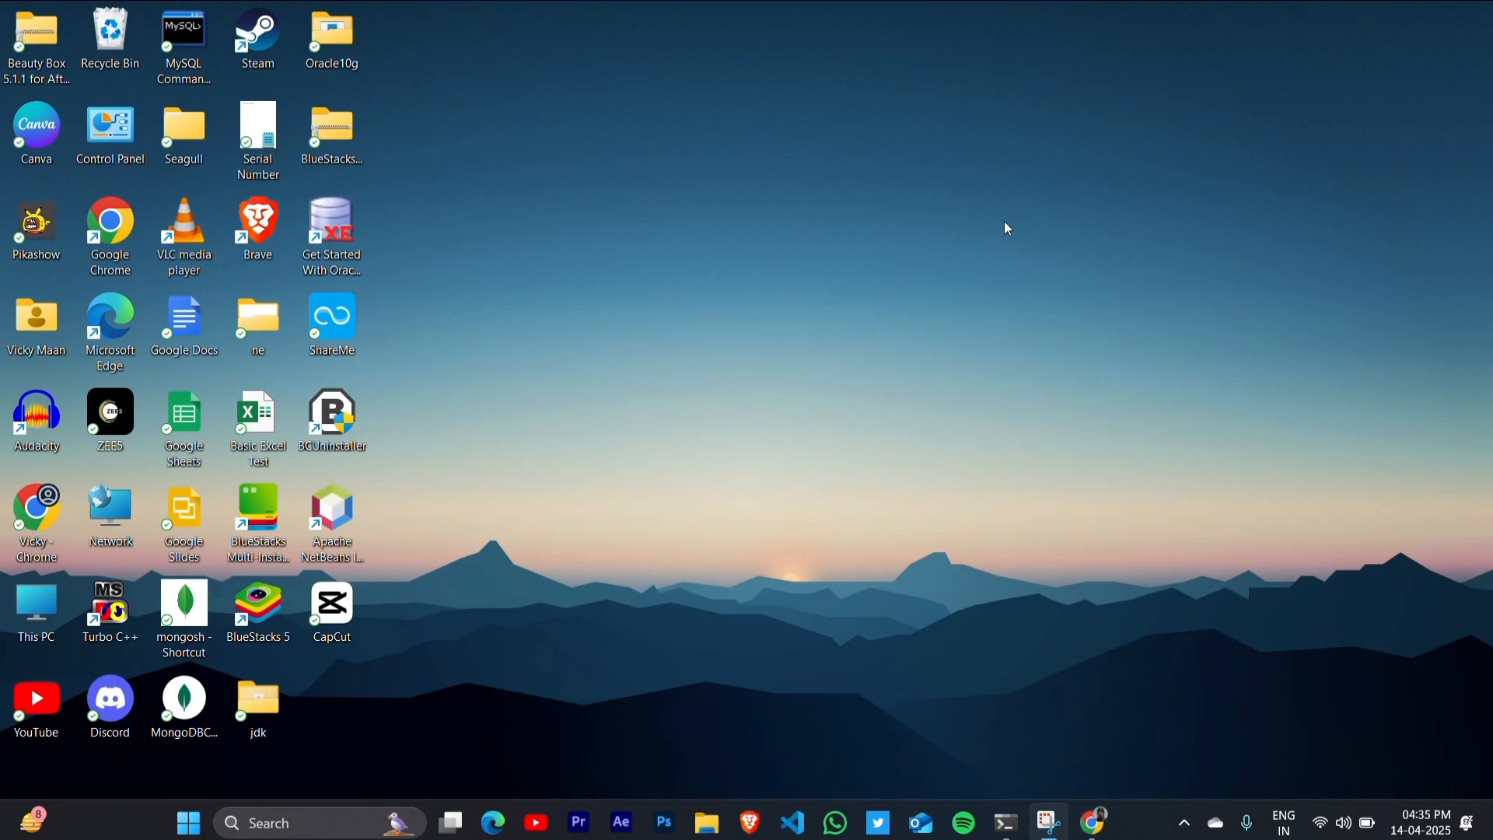
pyautogui.rightClick(1006, 227)
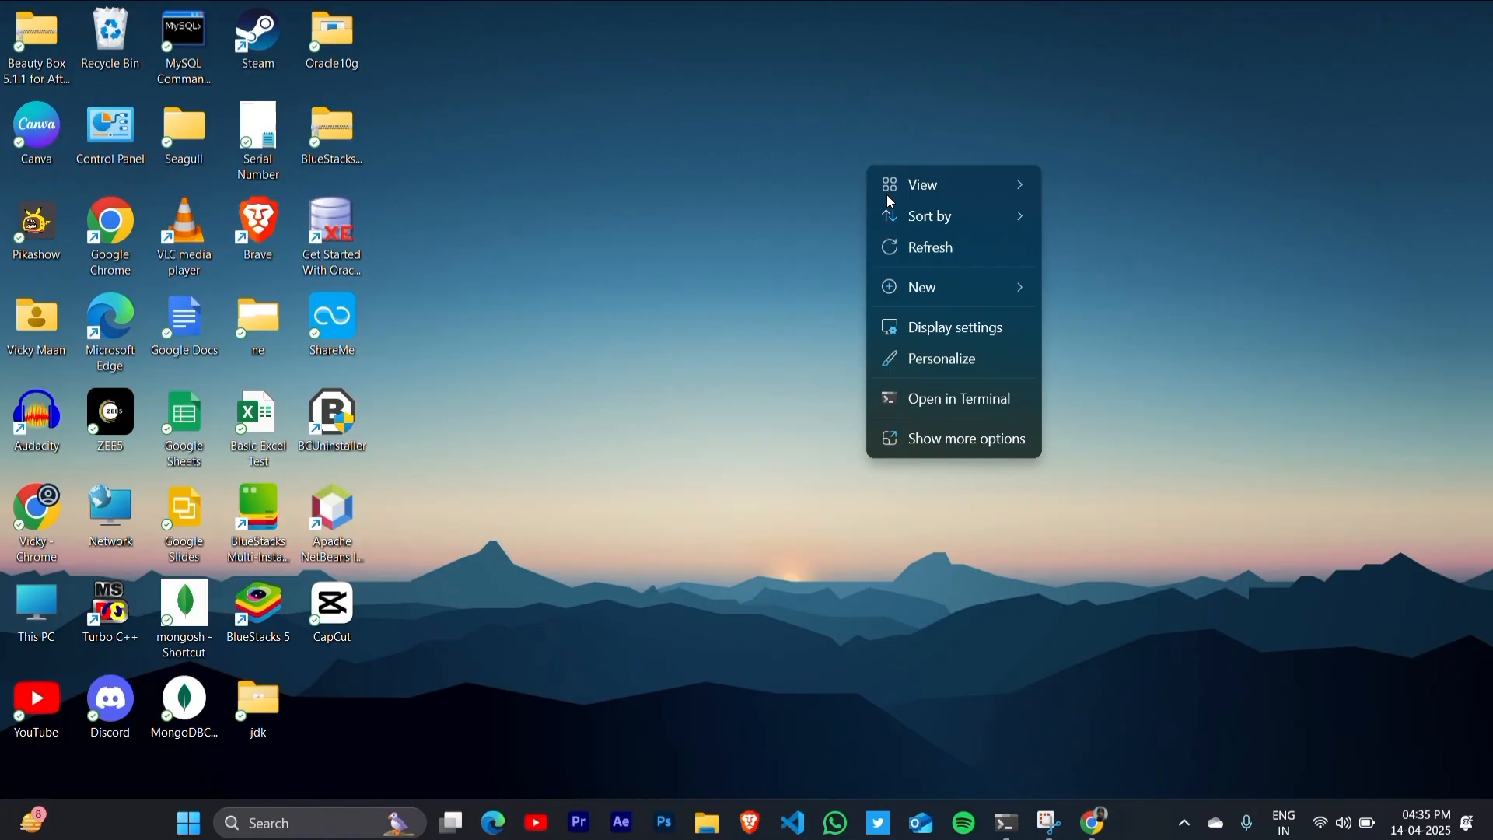